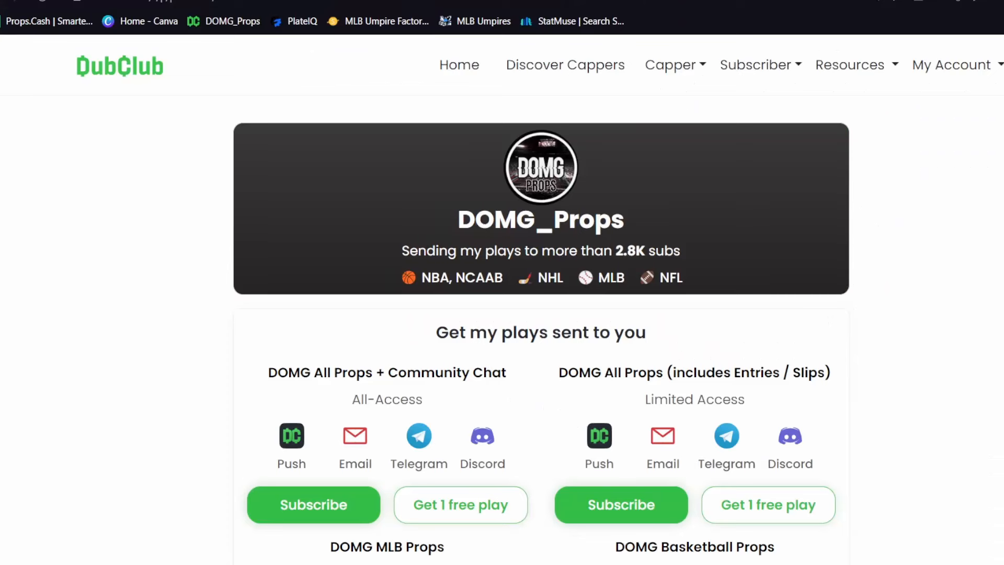
Narrow Ivica Zubac's PRA chart to his last 10 games, showing 7 of 8 hits.
click(313, 505)
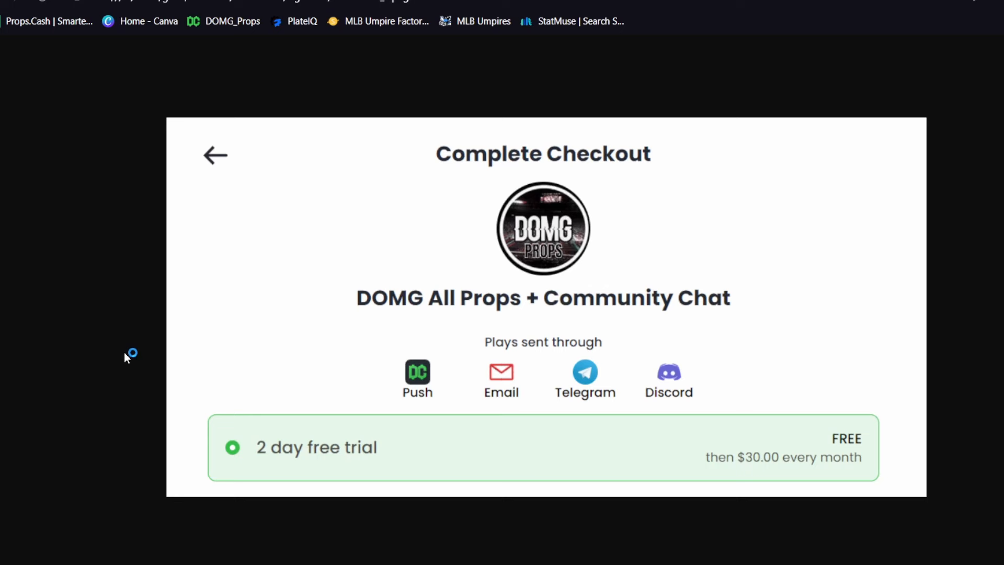
mouse_move(126, 357)
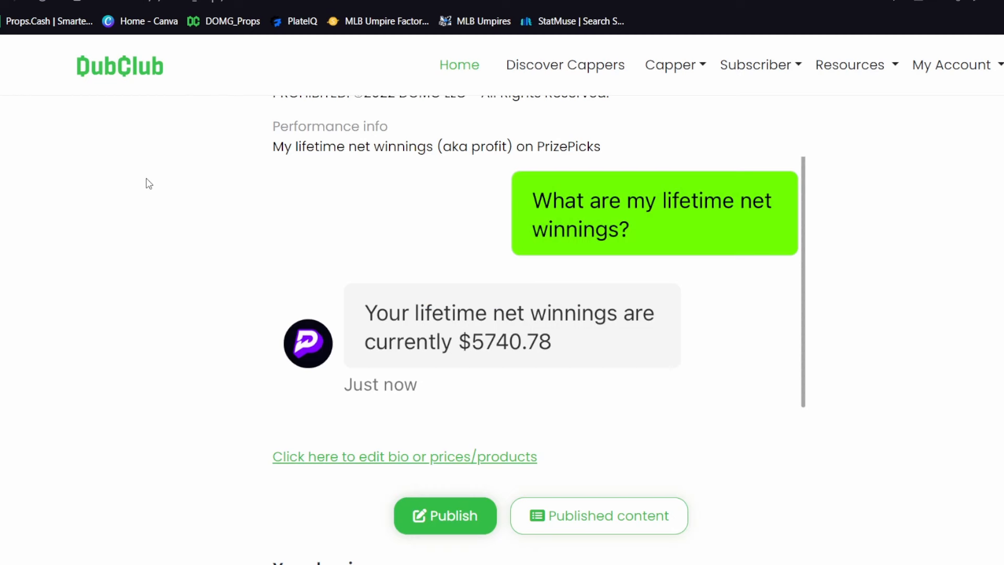
mouse_move(496, 373)
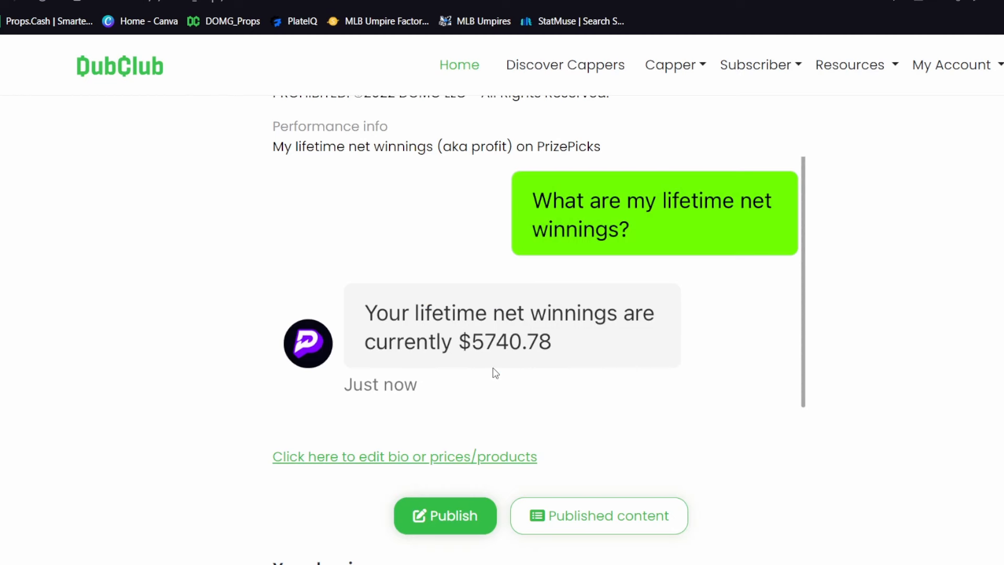
mouse_move(930, 352)
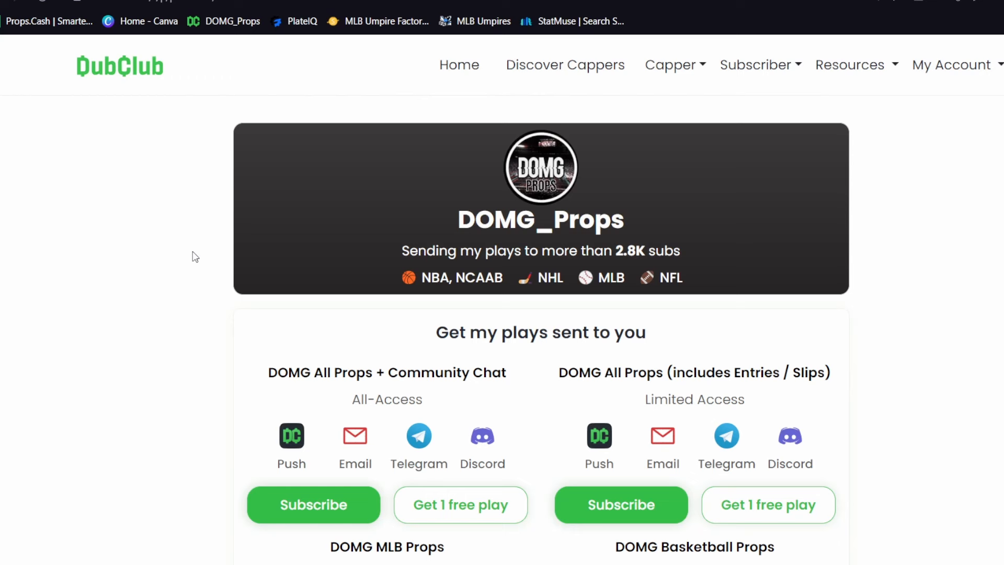
mouse_move(482, 306)
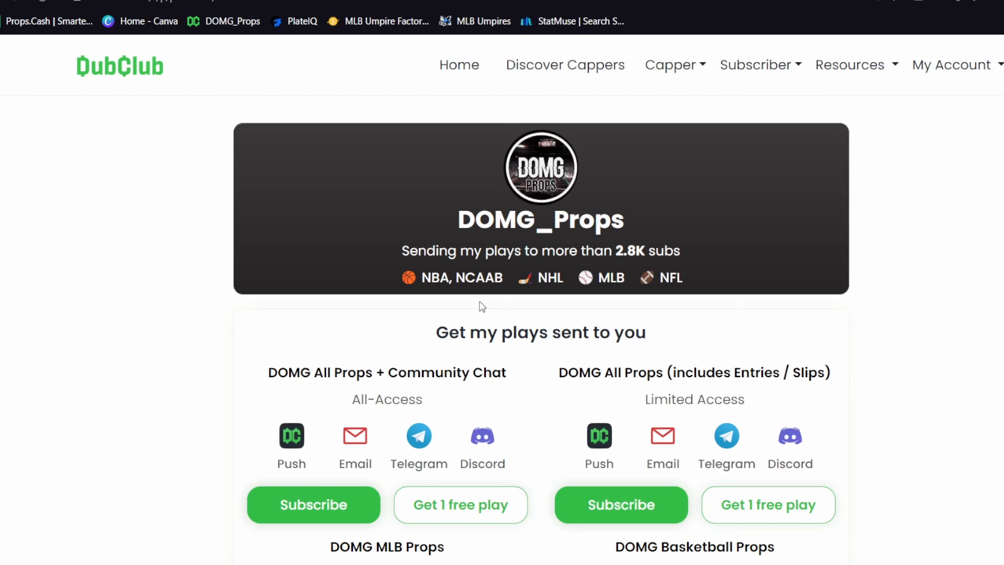
mouse_move(456, 340)
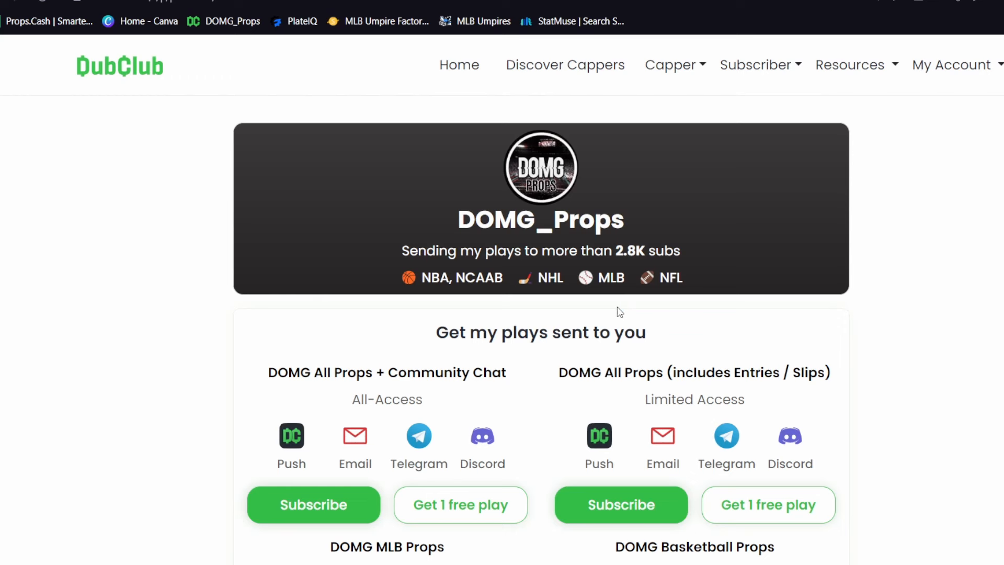
mouse_move(275, 469)
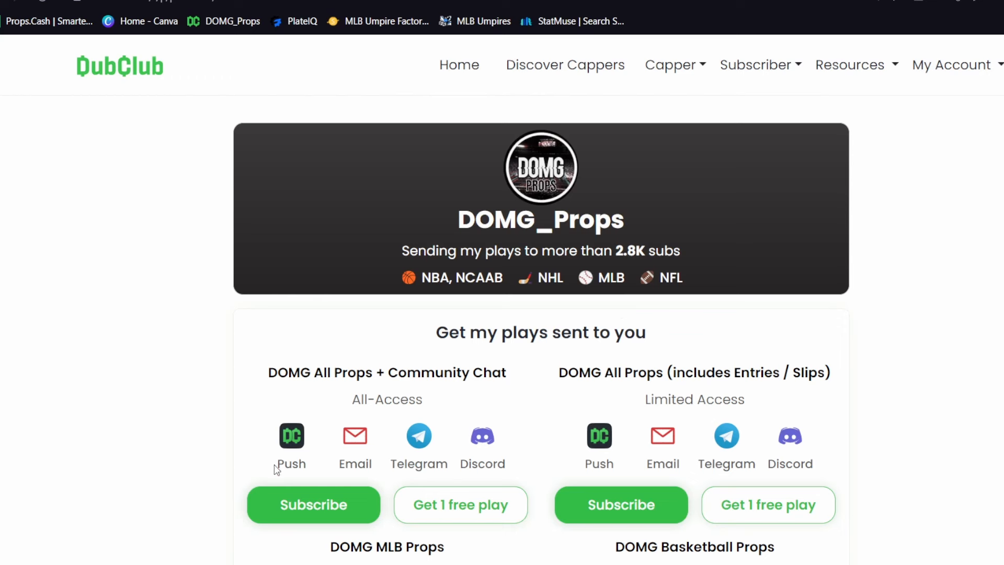
mouse_move(499, 472)
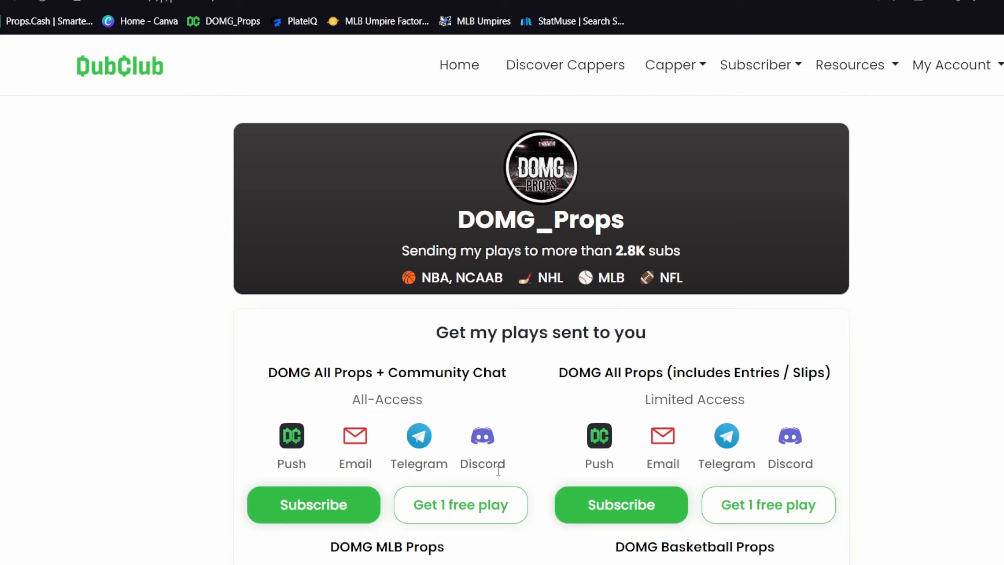
click(314, 505)
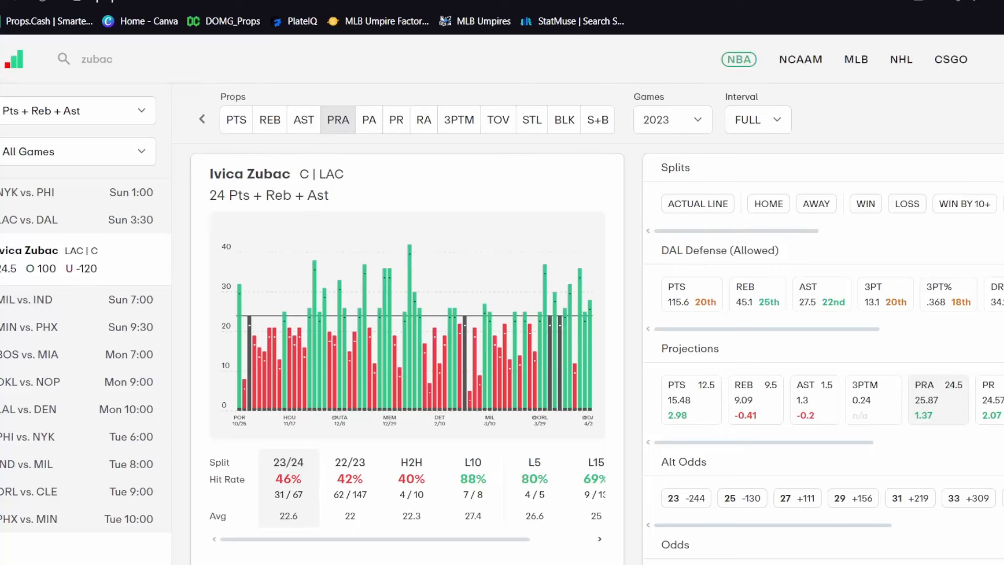
mouse_move(491, 473)
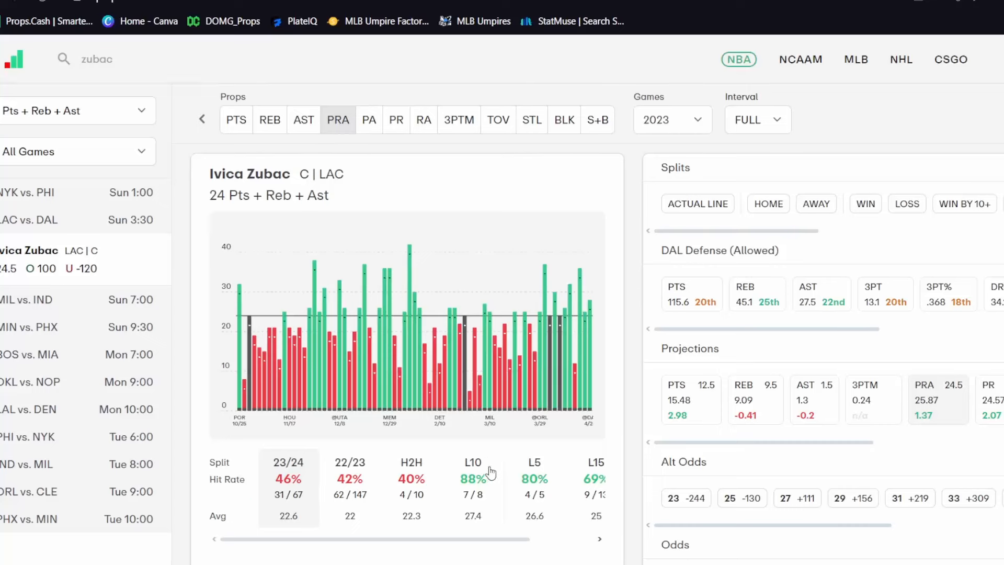
click(672, 120)
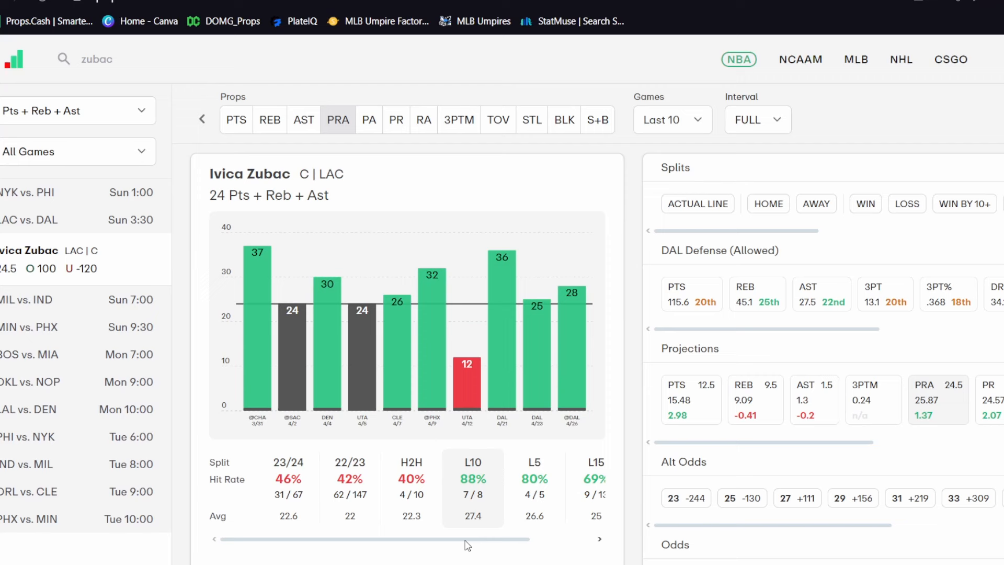
mouse_move(441, 372)
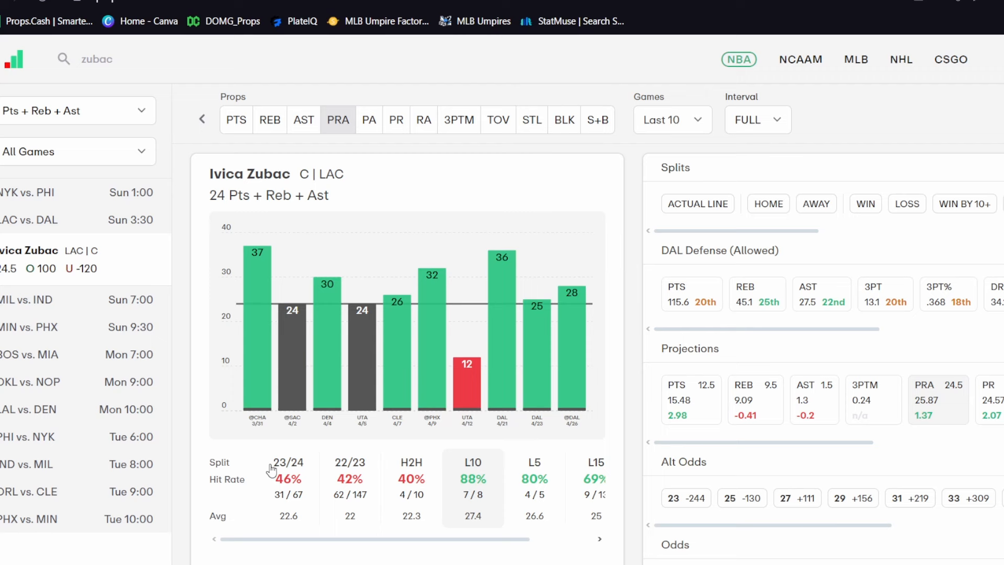
mouse_move(558, 376)
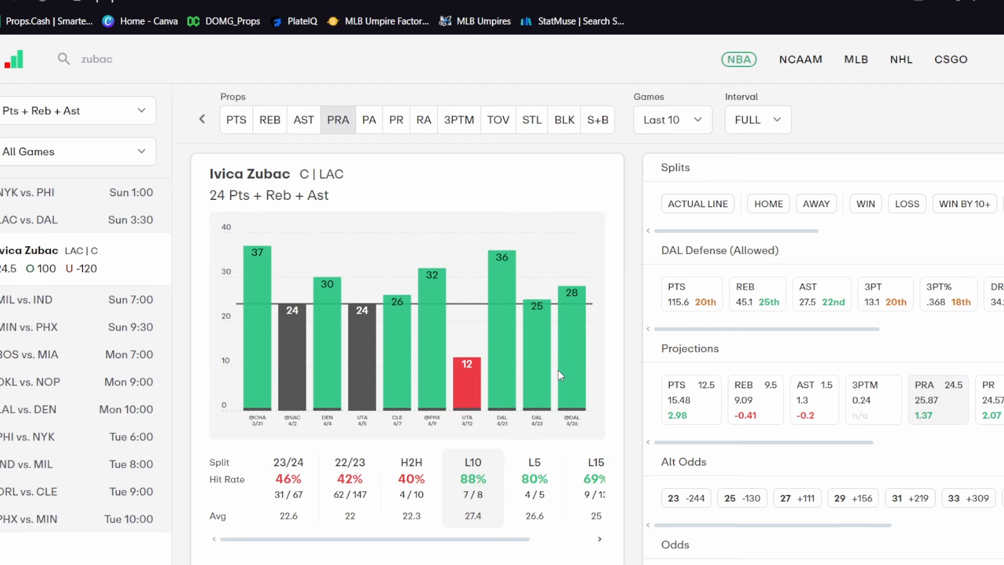
mouse_move(639, 382)
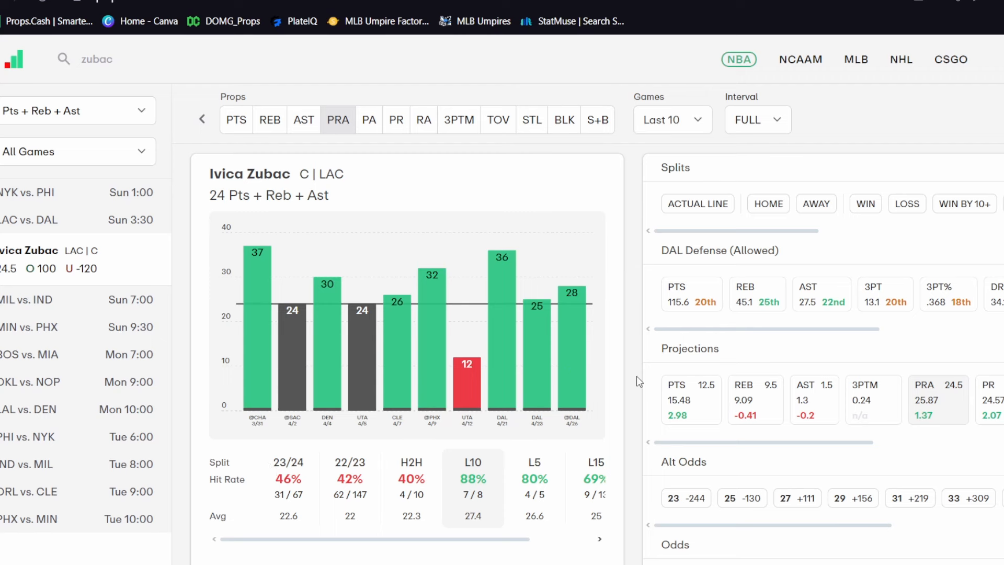
Apply a Minutes >= 27 filter to Zubac's PRA splits, lifting his season hit rate to 70%.
scroll(down, 3)
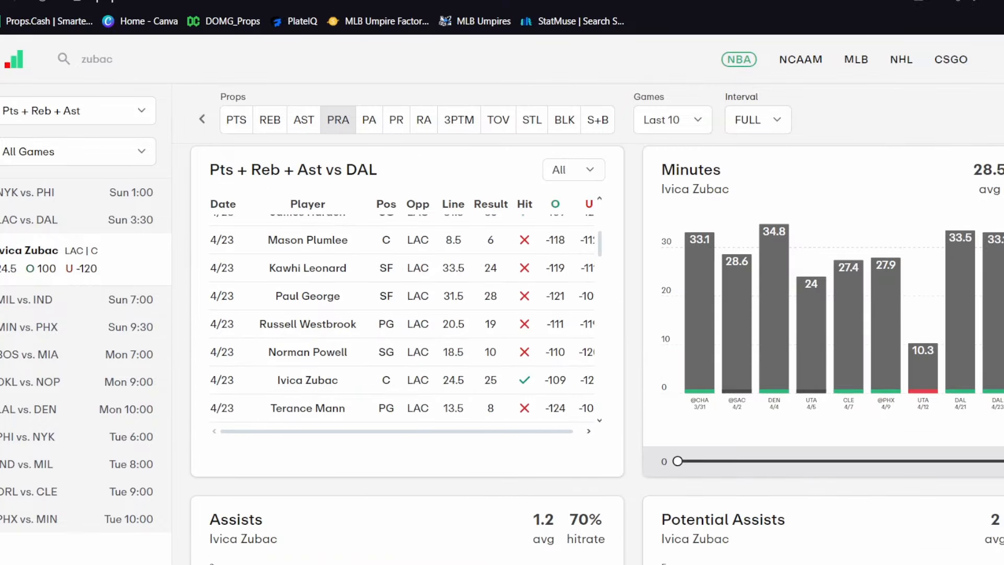
mouse_move(978, 263)
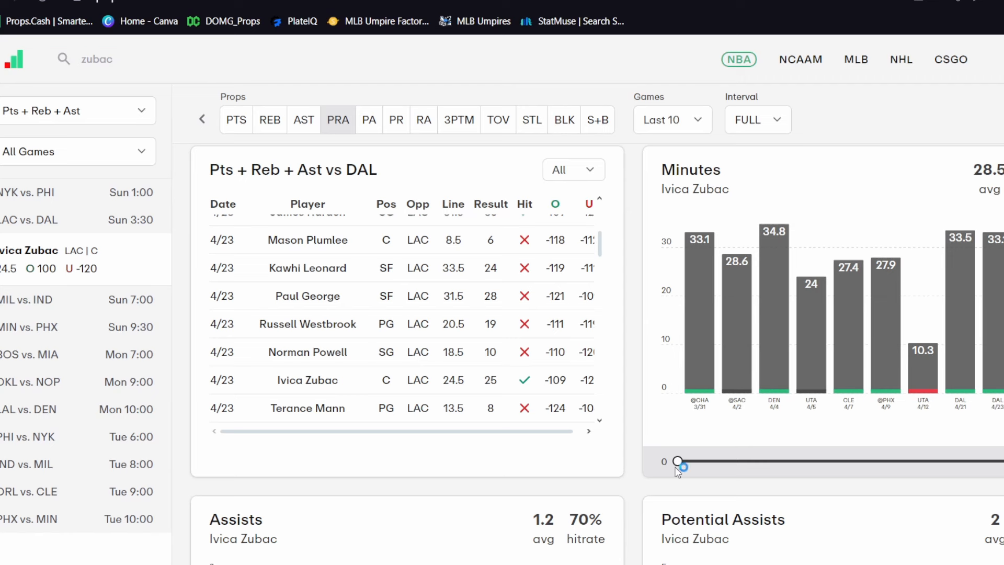
drag(678, 461, 734, 462)
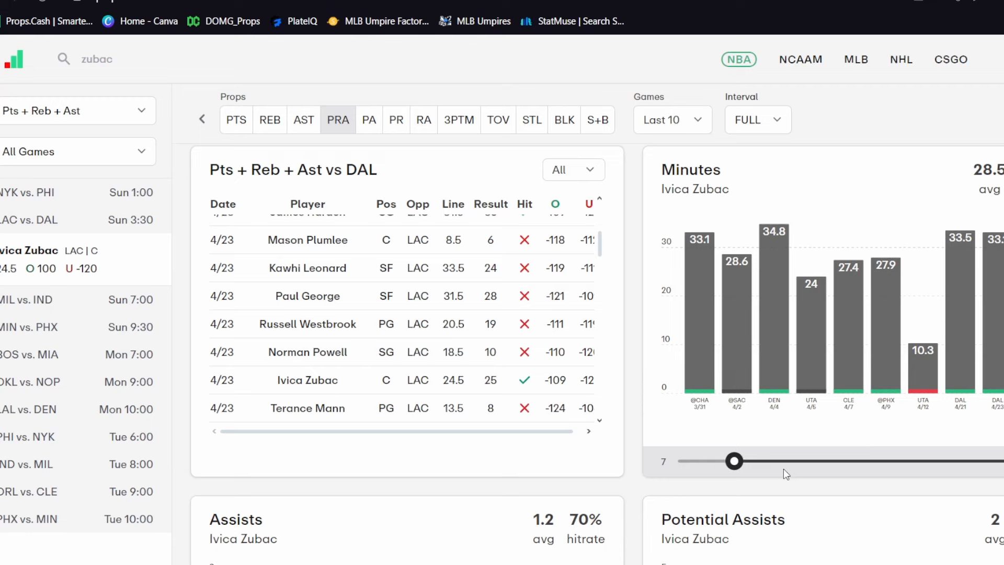
drag(733, 460, 896, 460)
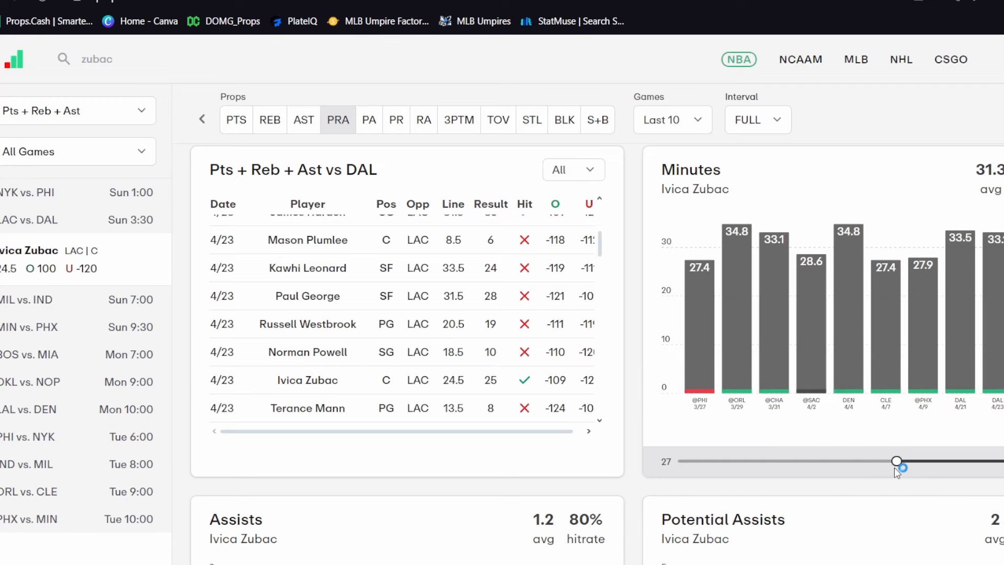
click(671, 120)
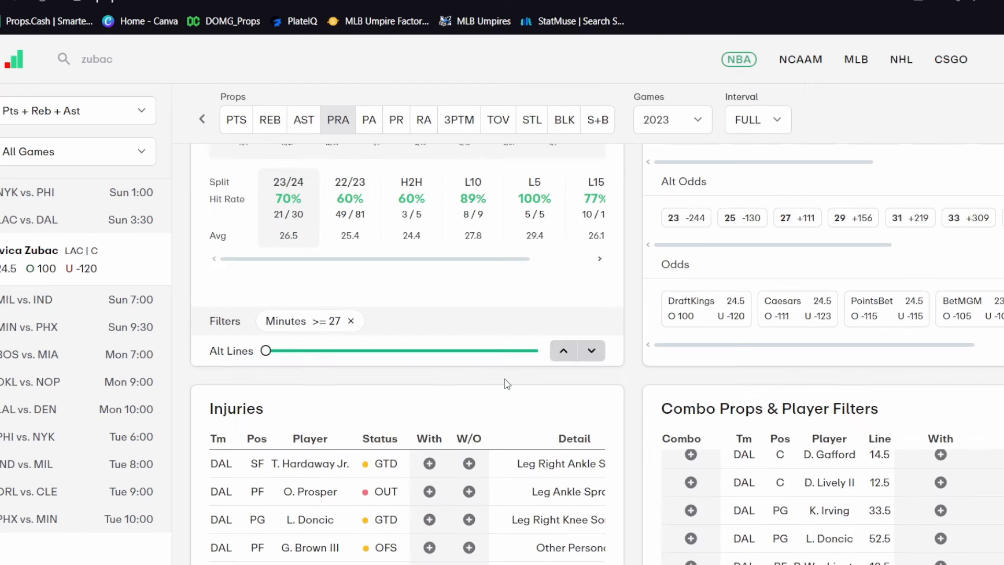
mouse_move(385, 321)
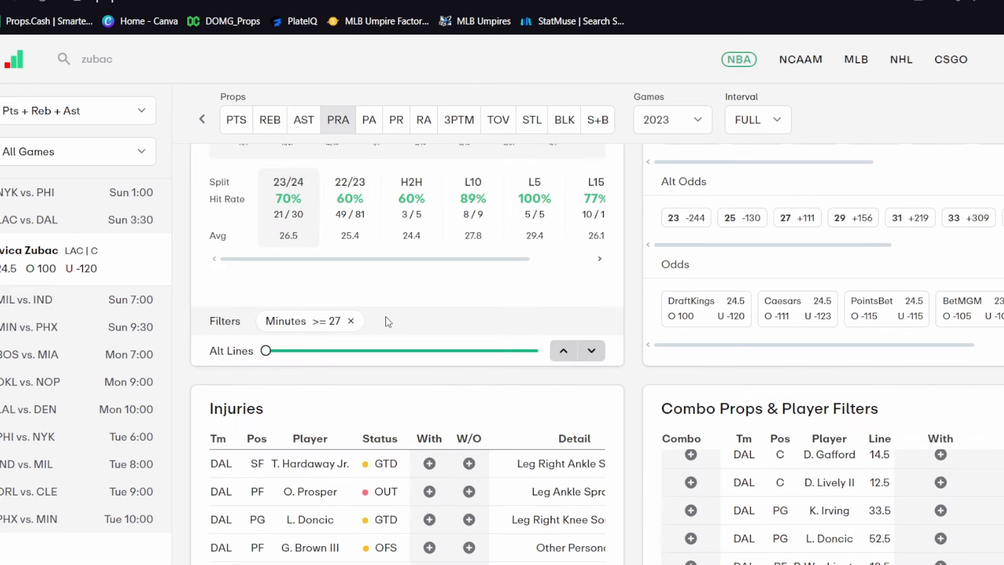
mouse_move(391, 317)
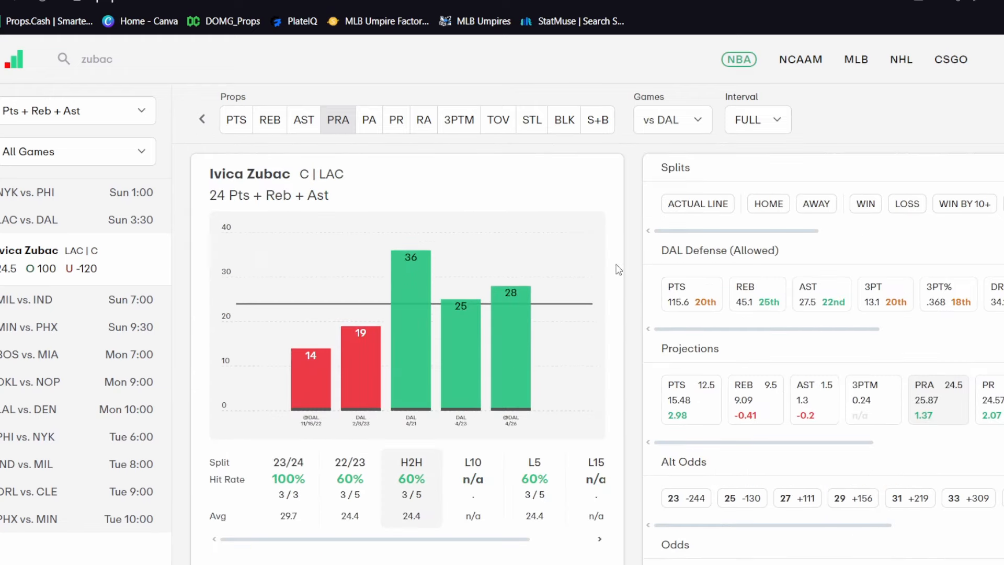
mouse_move(536, 298)
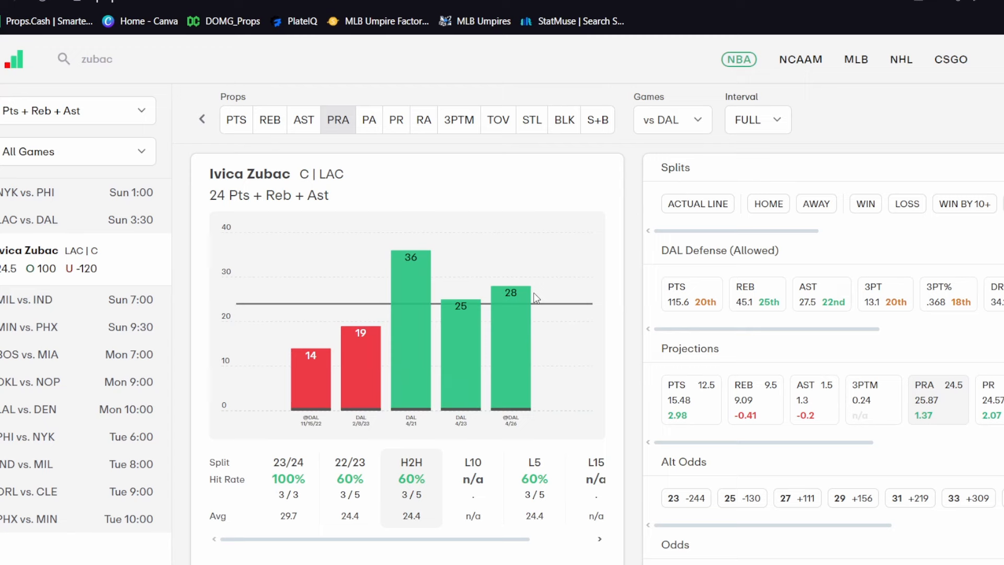
Scroll through Zubac's PRA results against Dallas, hitting in 3 of 5 games.
scroll(down, 3)
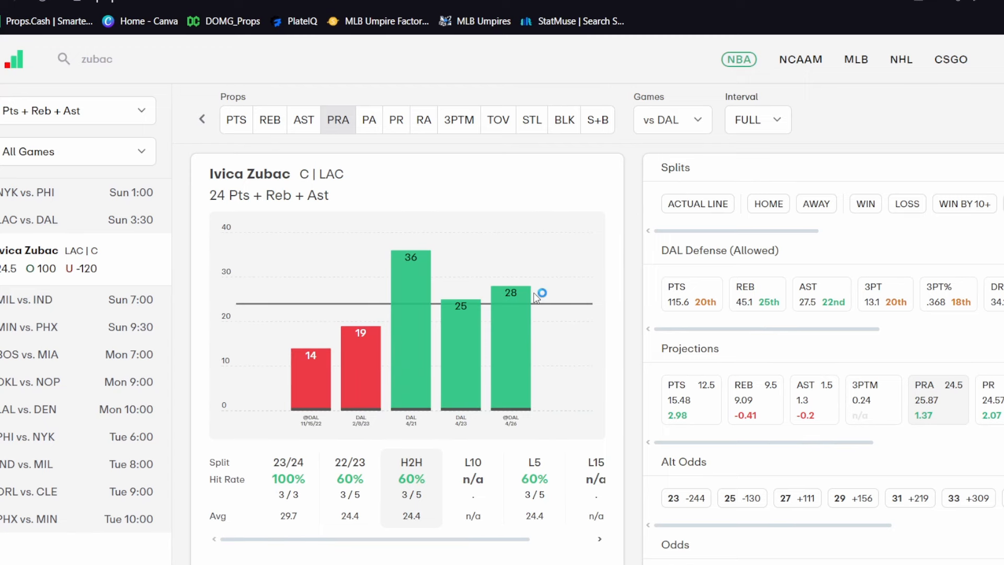
mouse_move(570, 302)
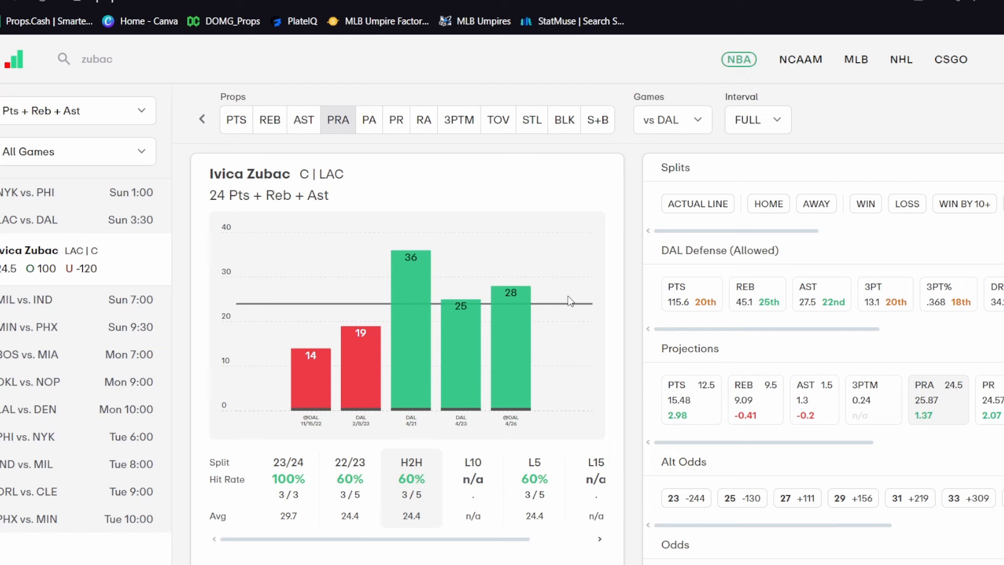
mouse_move(415, 297)
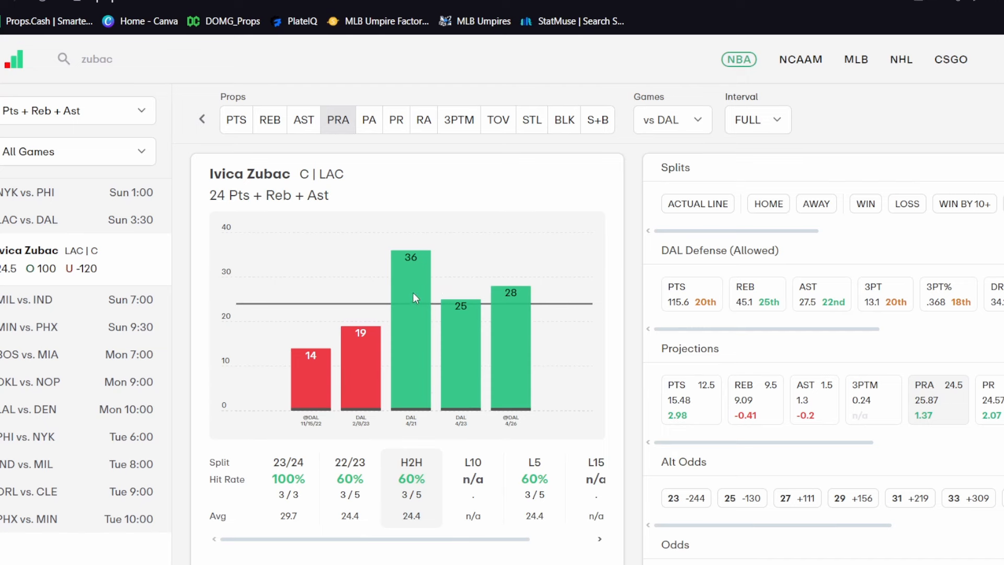
mouse_move(415, 298)
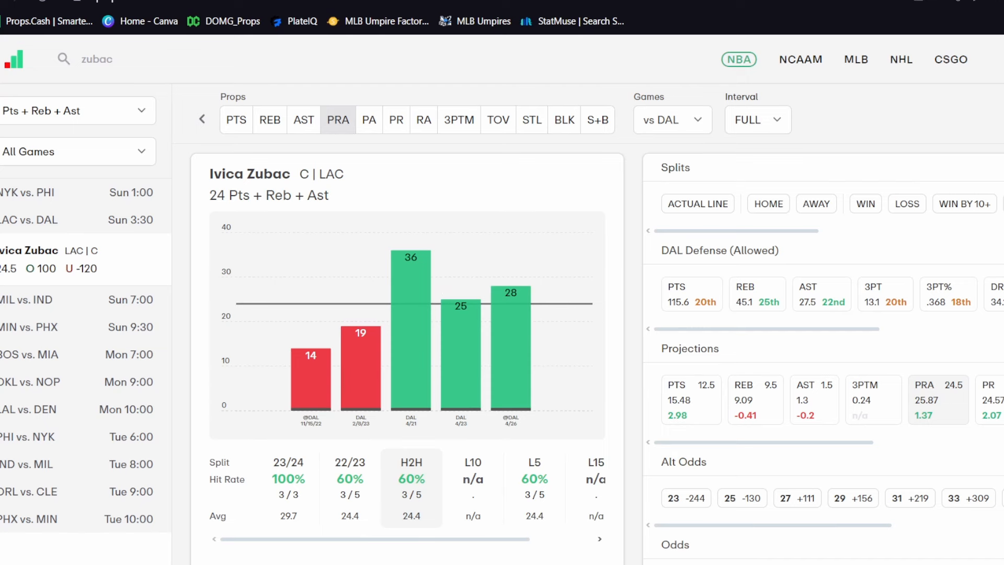
scroll(down, 3)
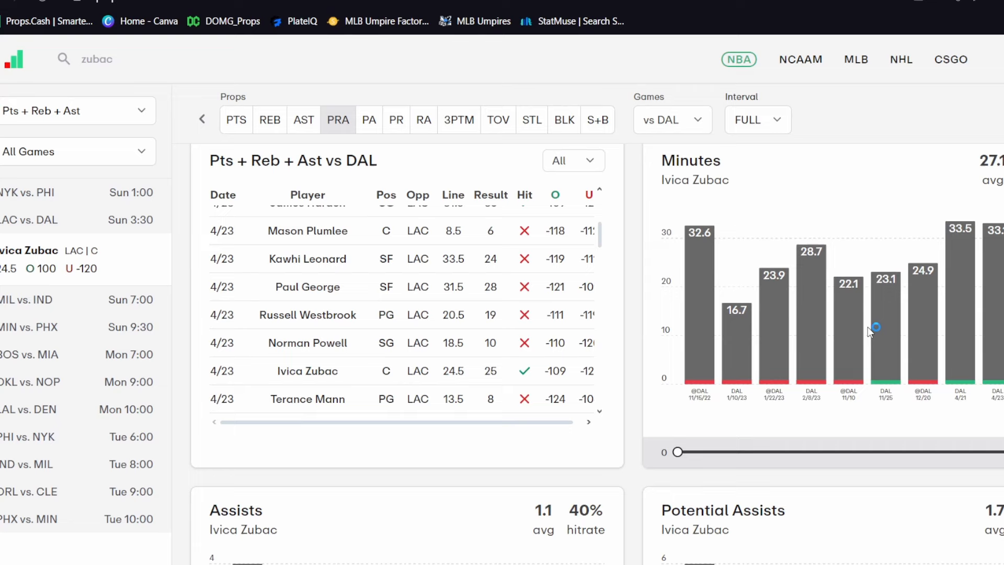
mouse_move(910, 285)
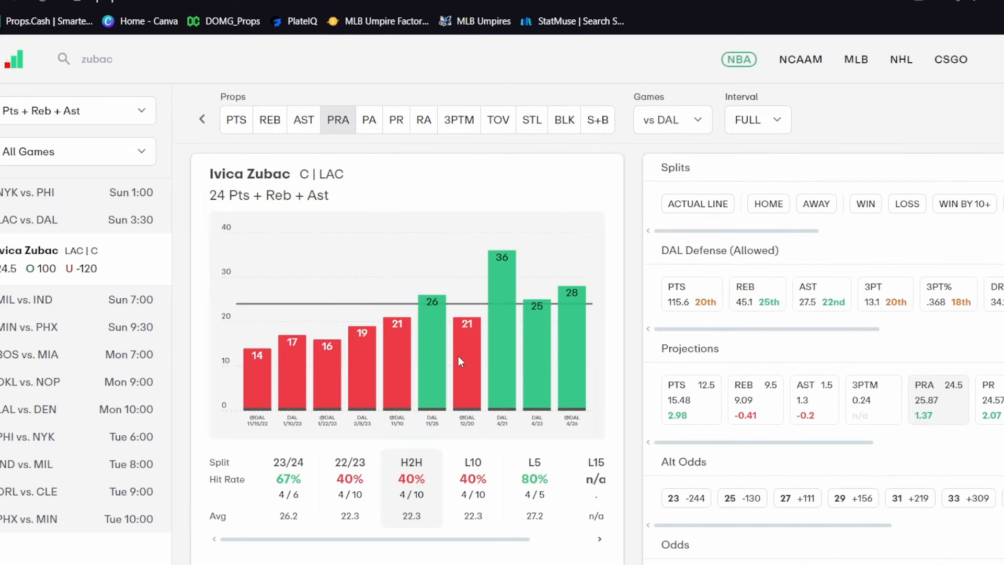
mouse_move(488, 380)
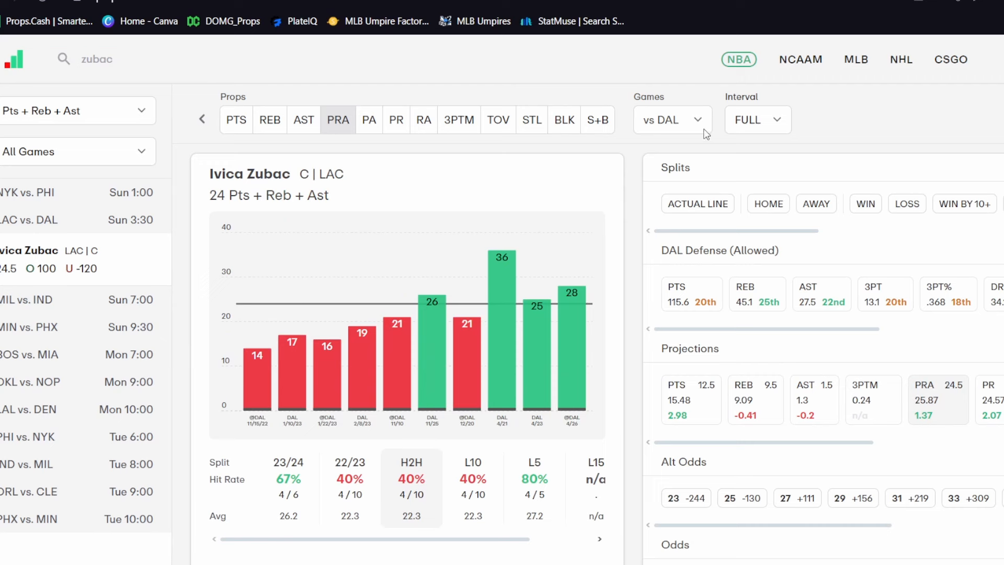
Change Zubac's Games filter from vs DAL to 2023, showing a 46% hit rate.
click(672, 120)
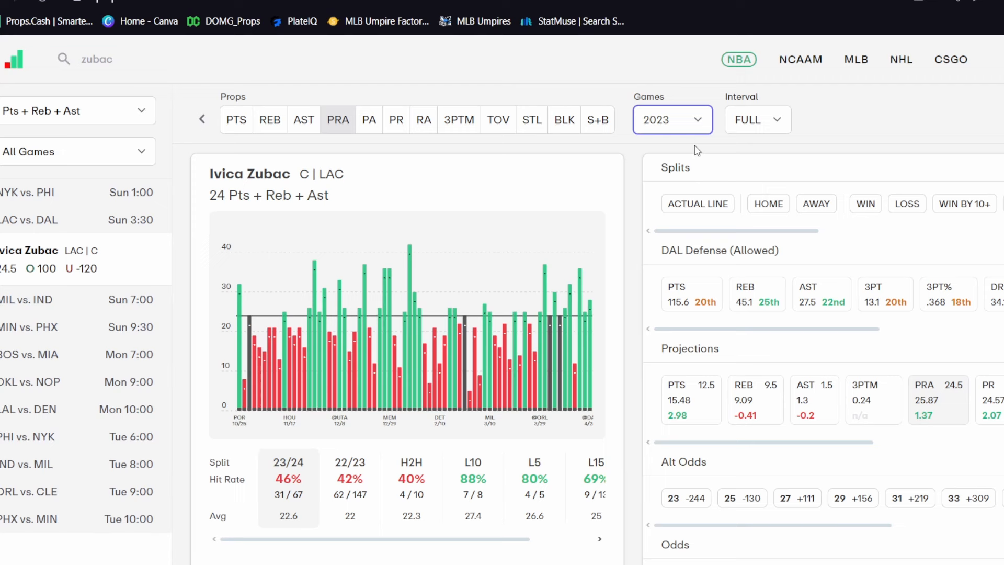
mouse_move(887, 209)
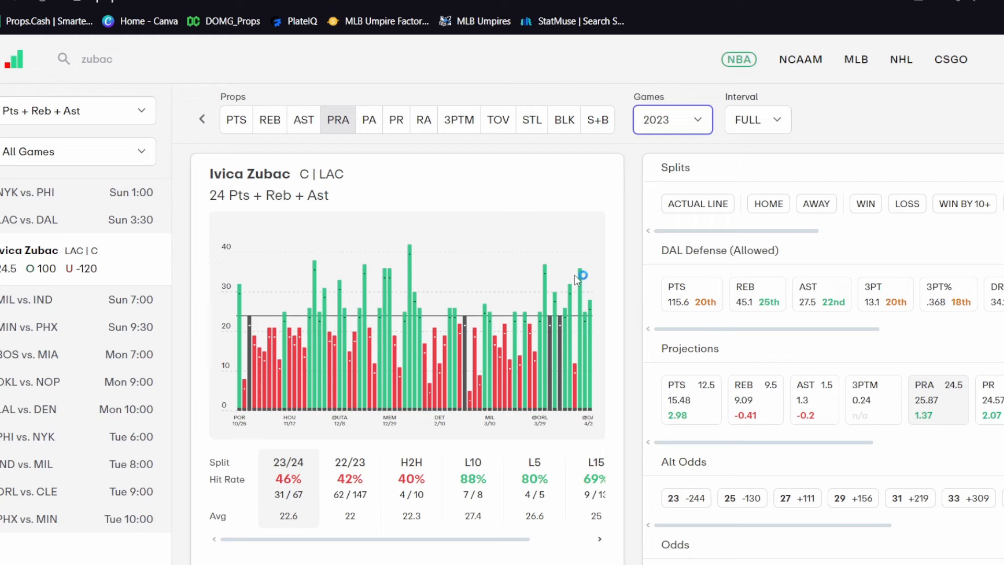
mouse_move(624, 282)
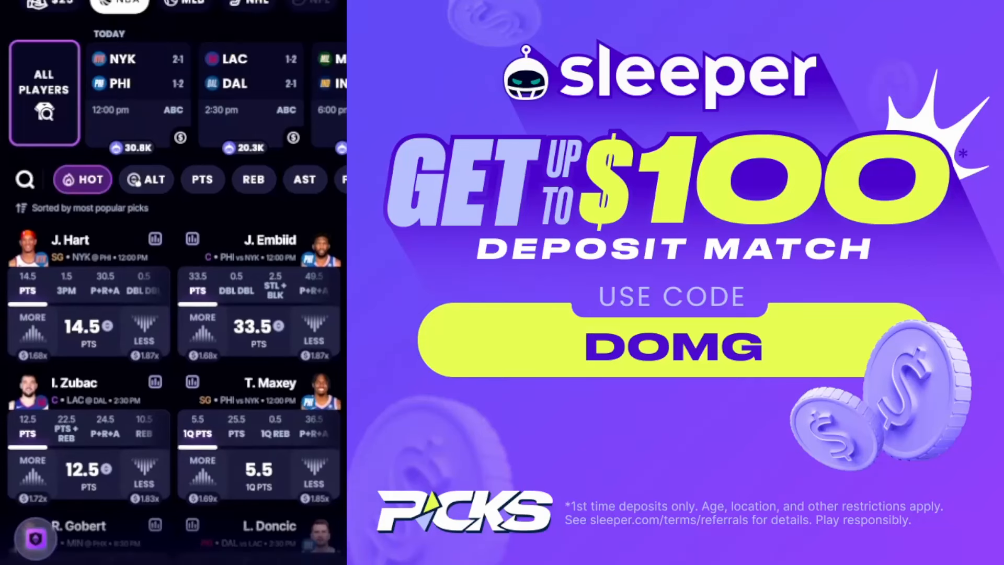
Browse Sleeper's ALT picks, opening and closing J. Embiid's alternate points lines.
scroll(down, 3)
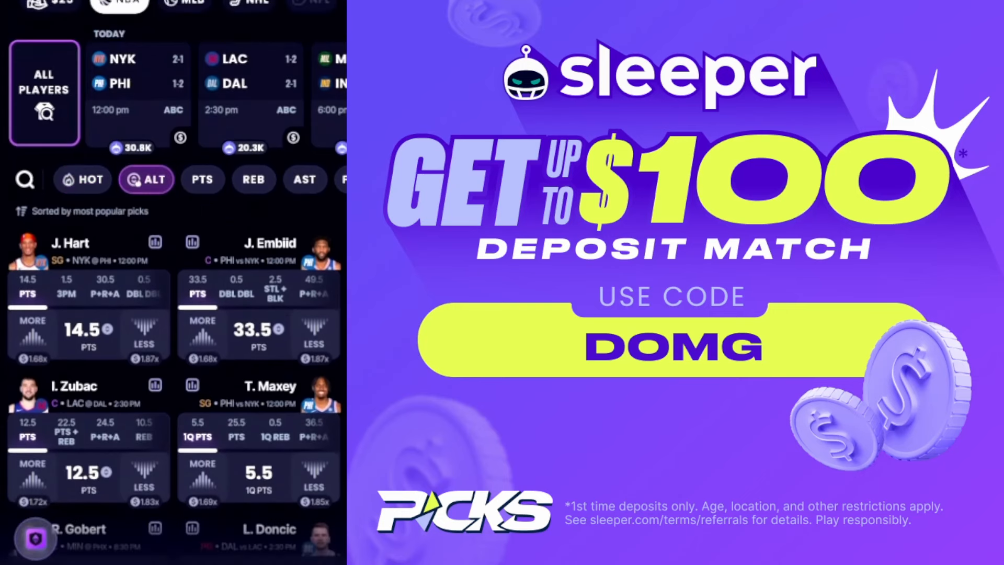
click(145, 180)
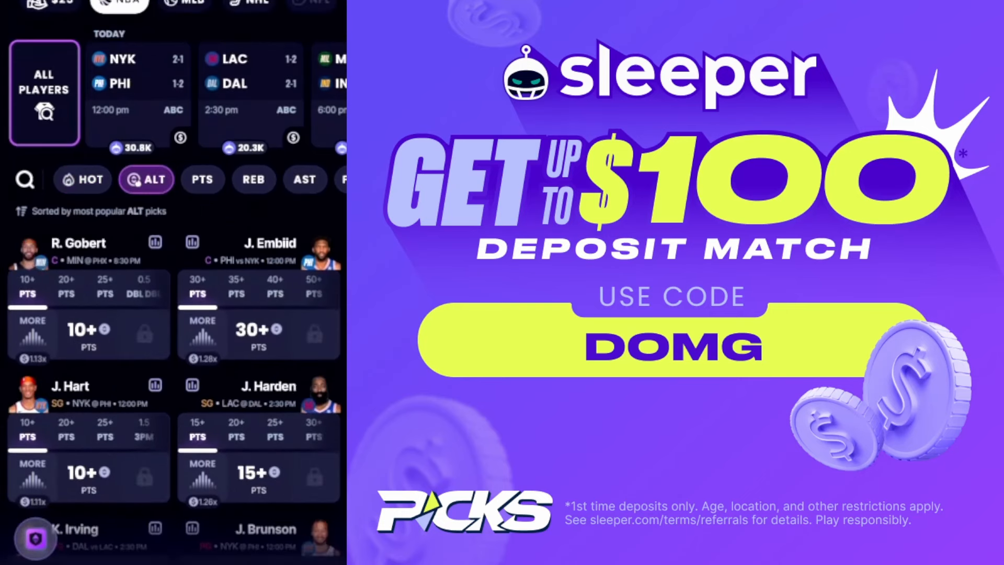
click(271, 243)
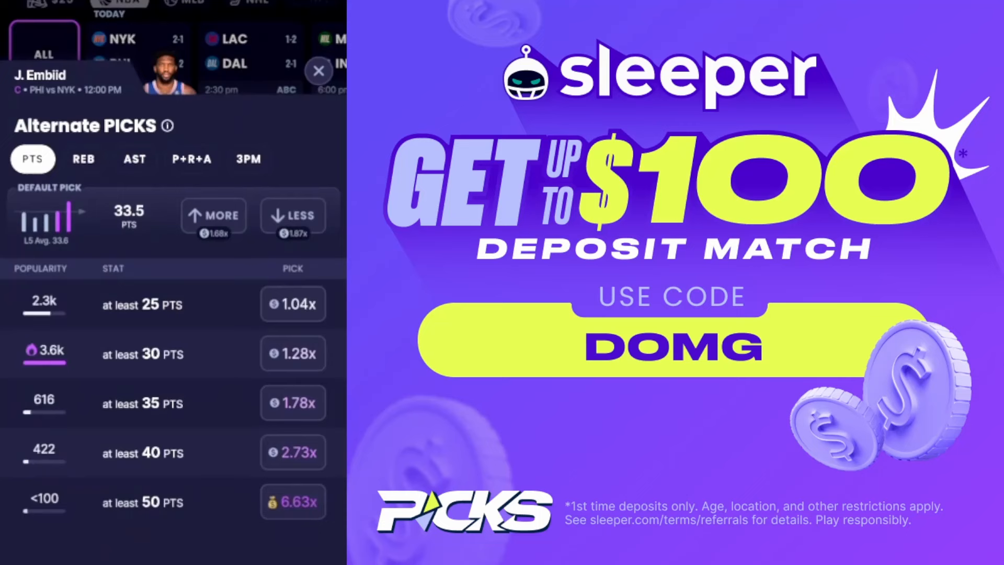
click(319, 71)
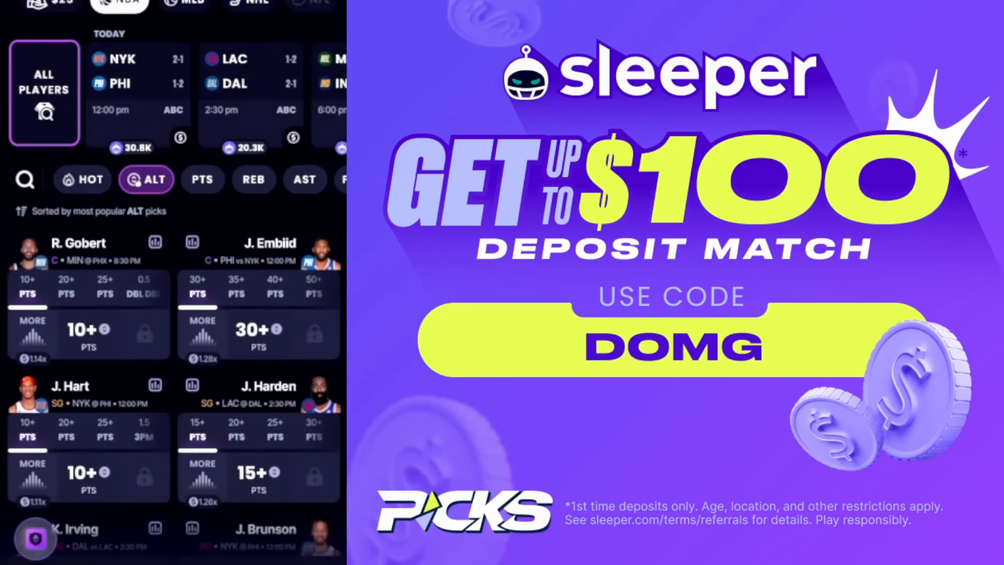
click(82, 180)
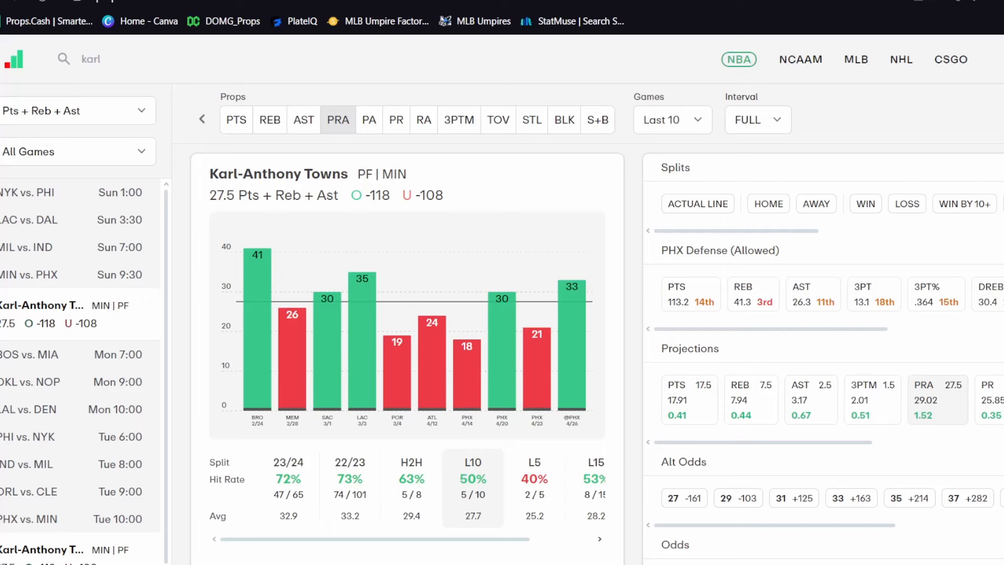
Show Towns's PRA chart, toggling Games between 2023 and Last 10.
click(338, 120)
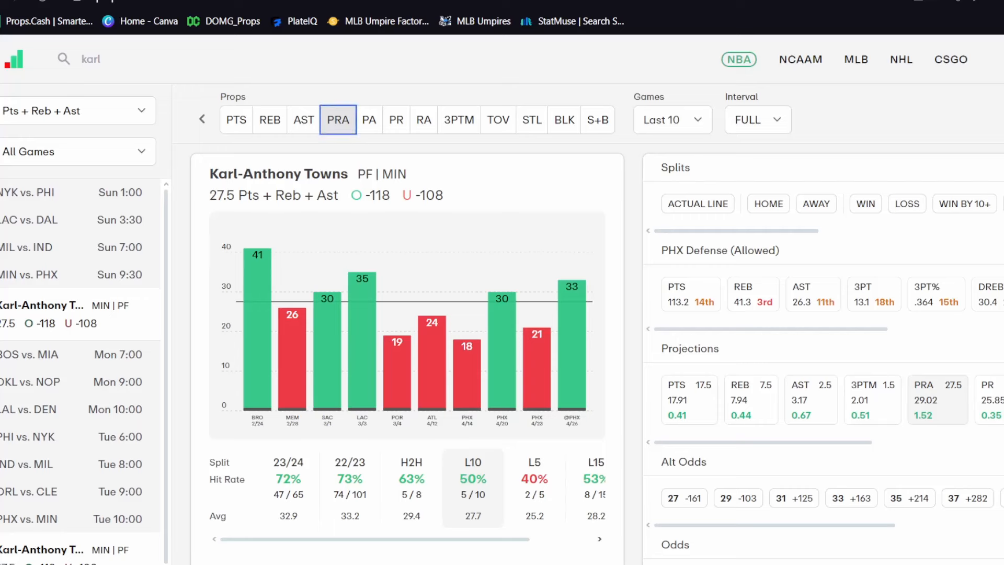
mouse_move(440, 319)
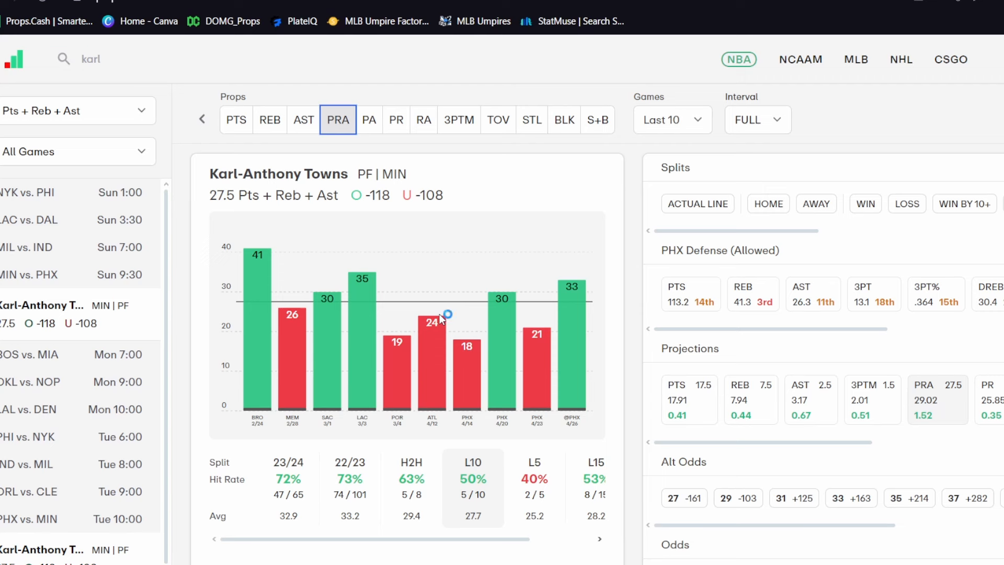
click(672, 120)
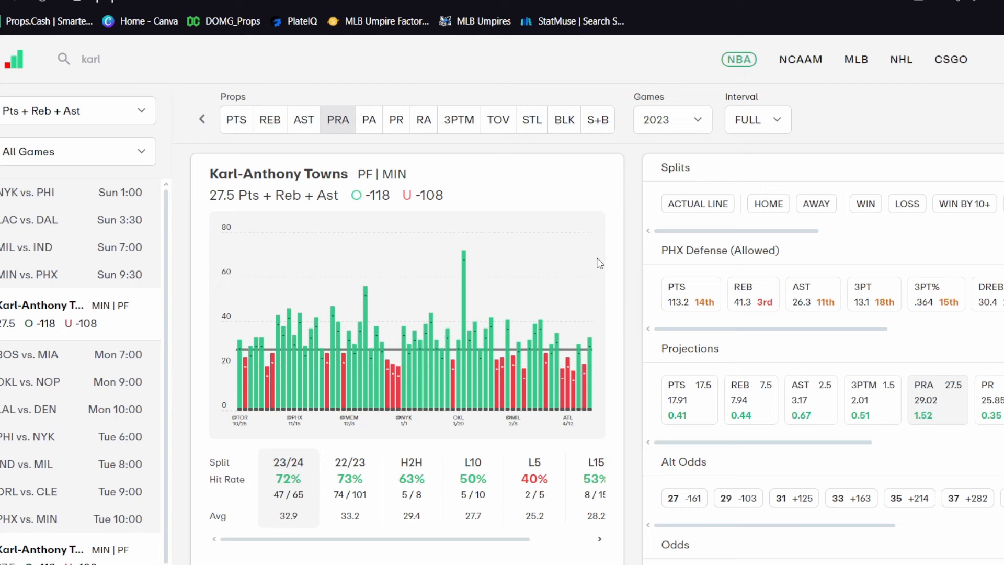
click(671, 120)
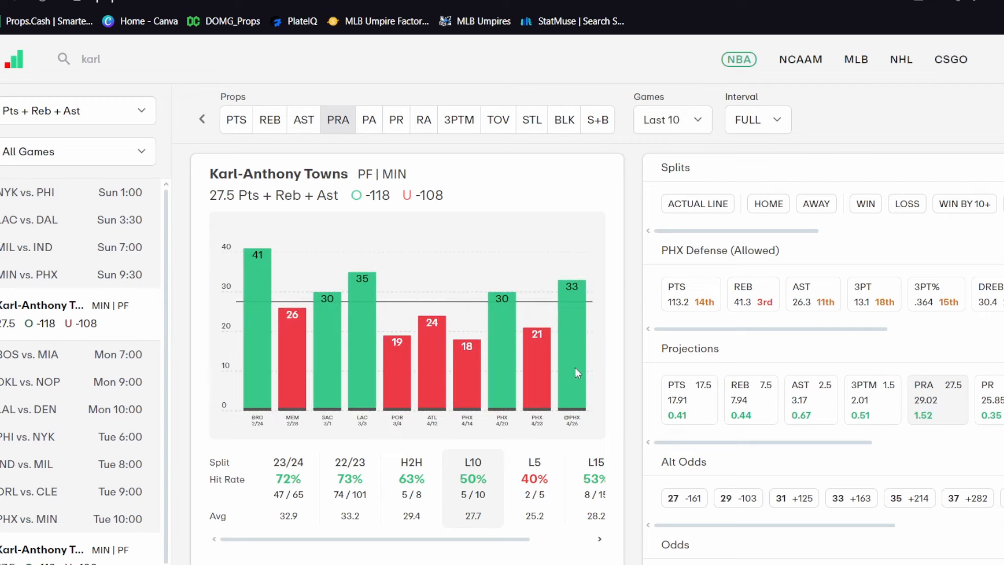
Scroll through Towns's vs PHX table and minutes, turnovers and assists charts.
scroll(down, 3)
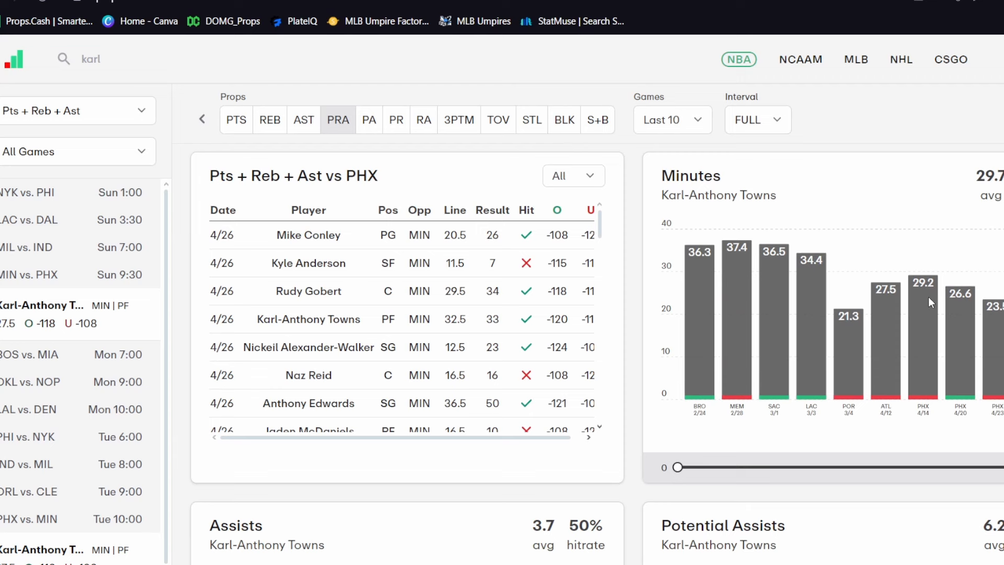
mouse_move(893, 325)
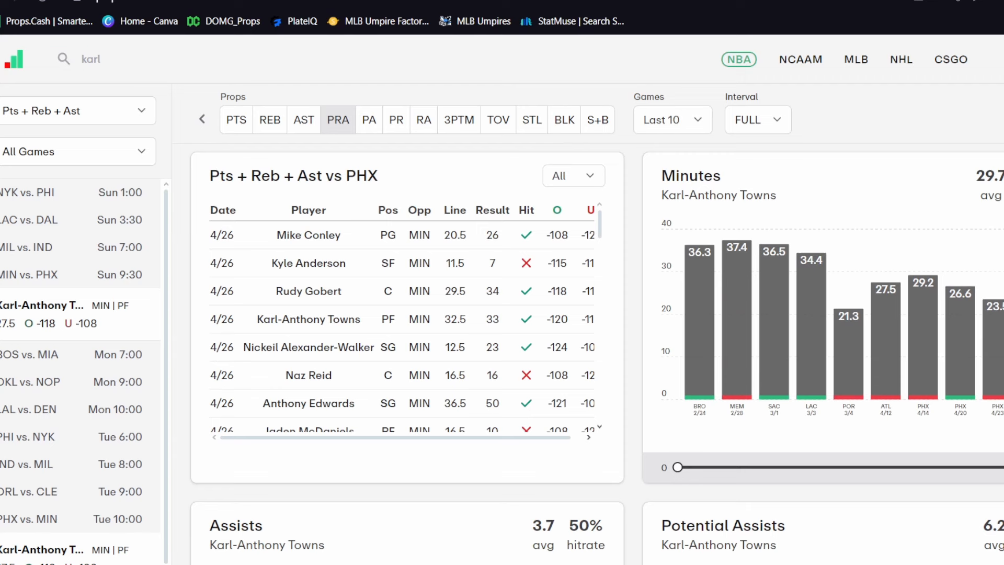
mouse_move(962, 319)
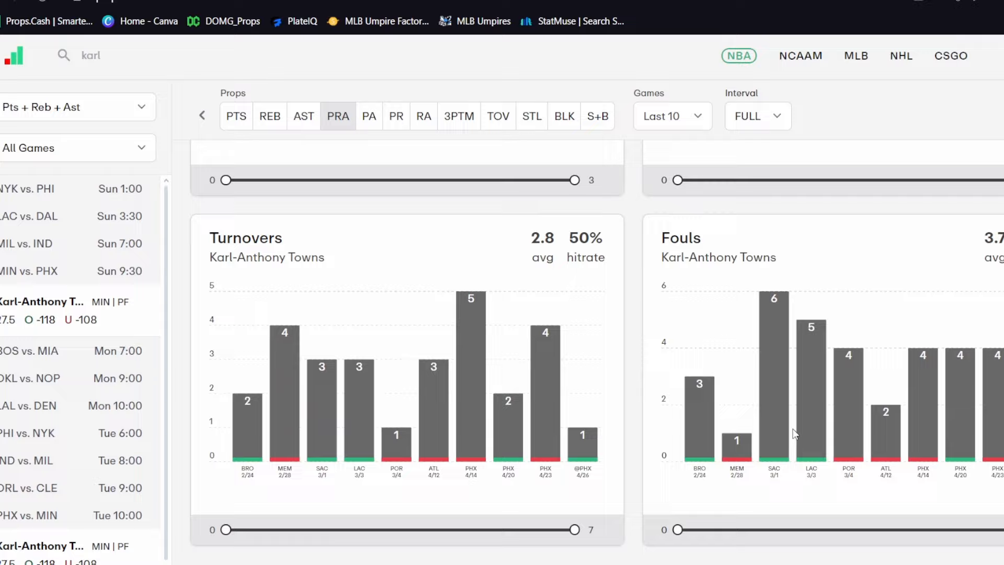
scroll(down, 3)
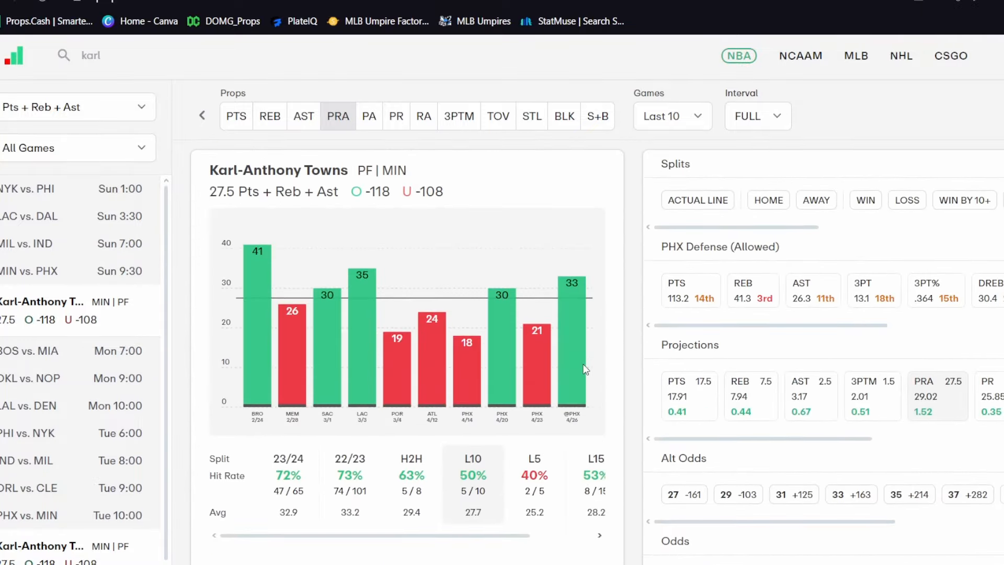
scroll(down, 3)
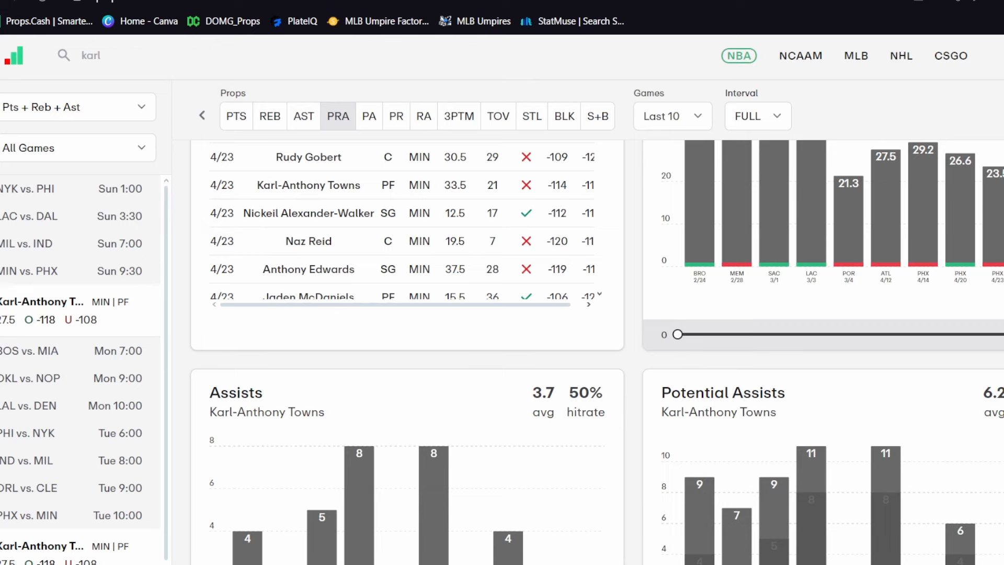
Try then remove a 30+ minutes filter and set Towns's Games to 2023.
click(308, 185)
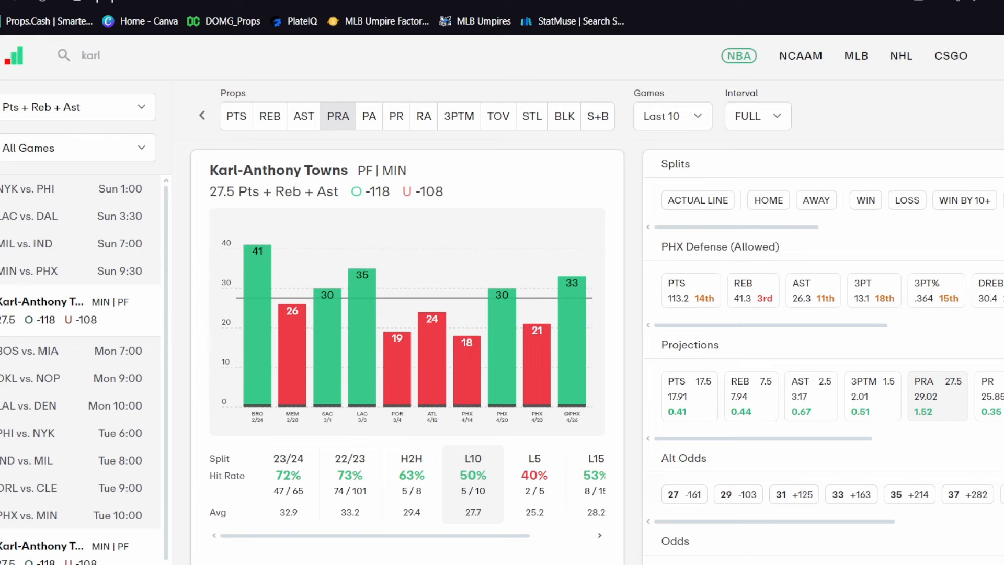
scroll(down, 3)
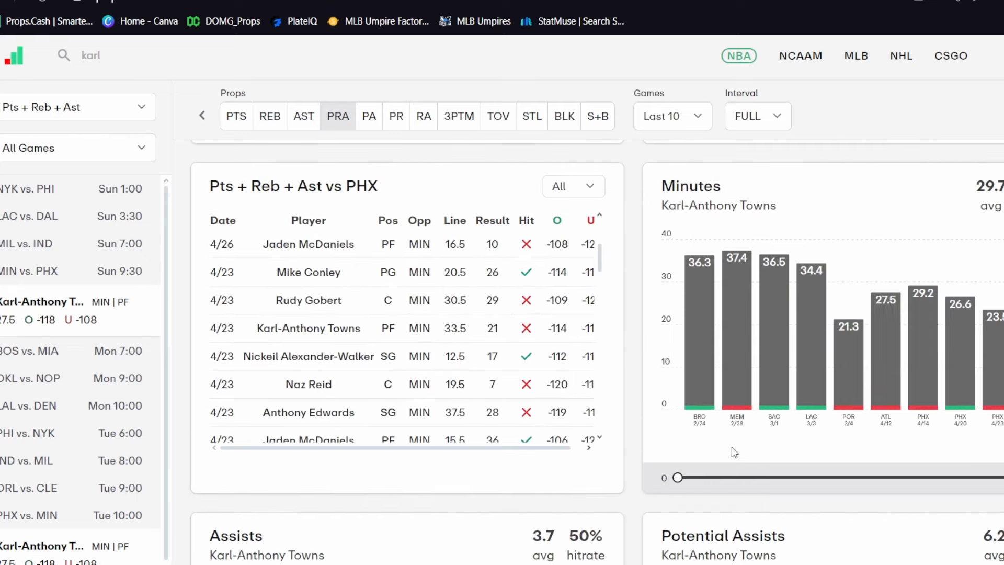
drag(676, 477, 895, 477)
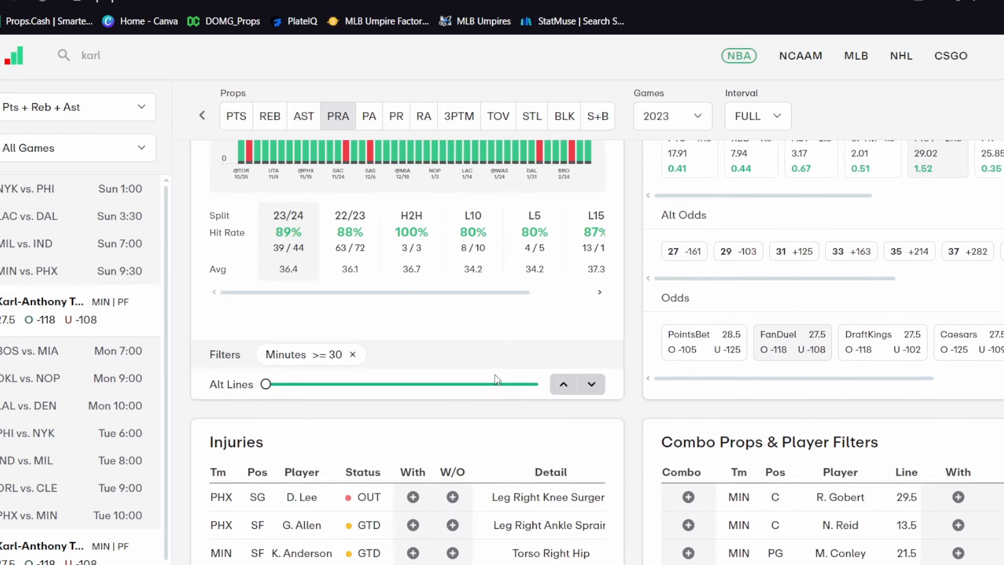
click(353, 354)
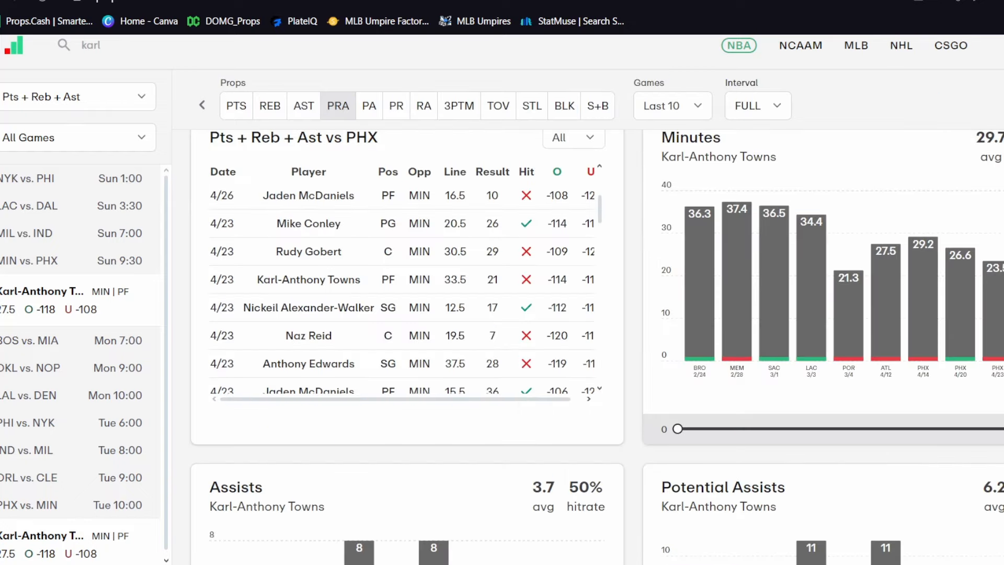
mouse_move(989, 303)
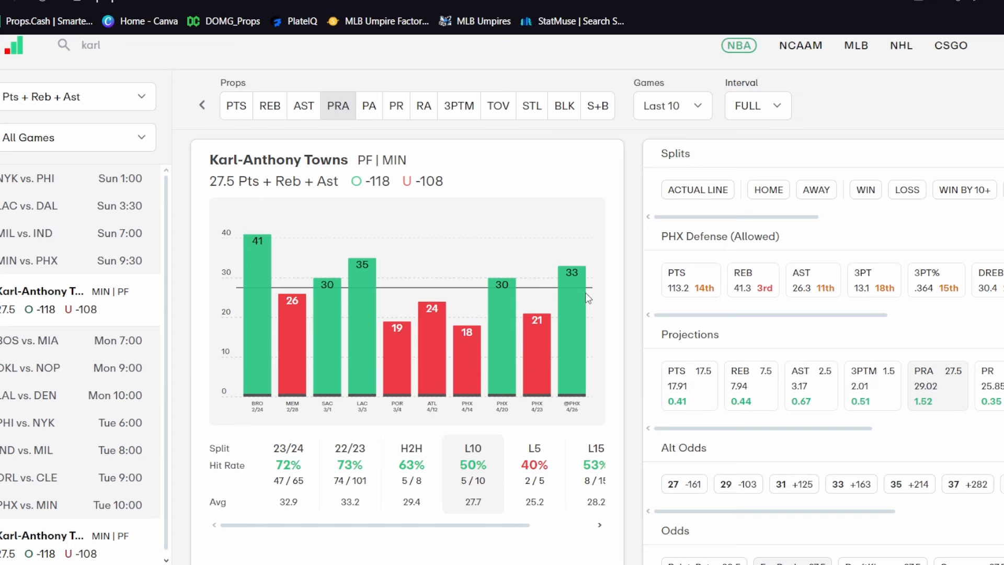
mouse_move(596, 312)
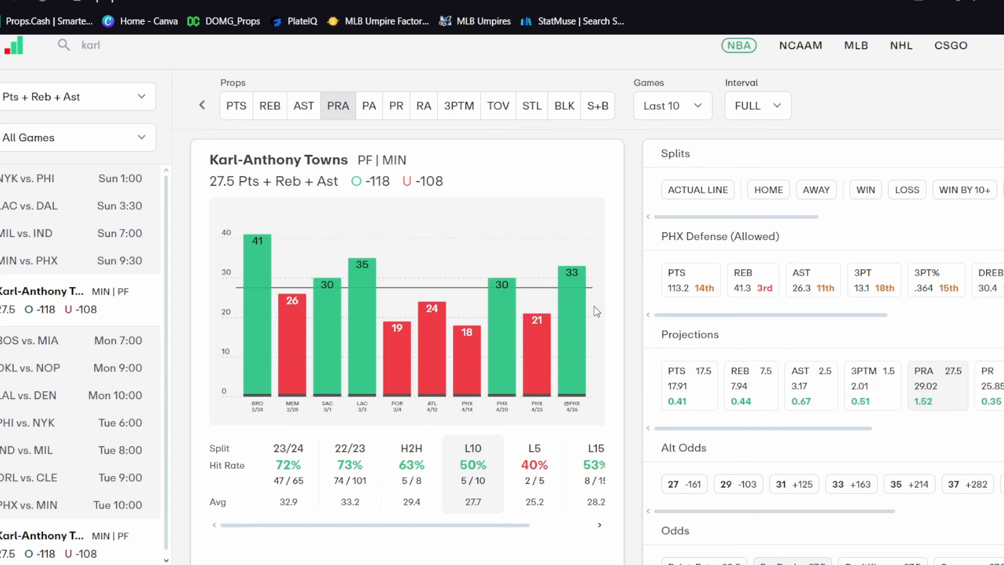
mouse_move(628, 294)
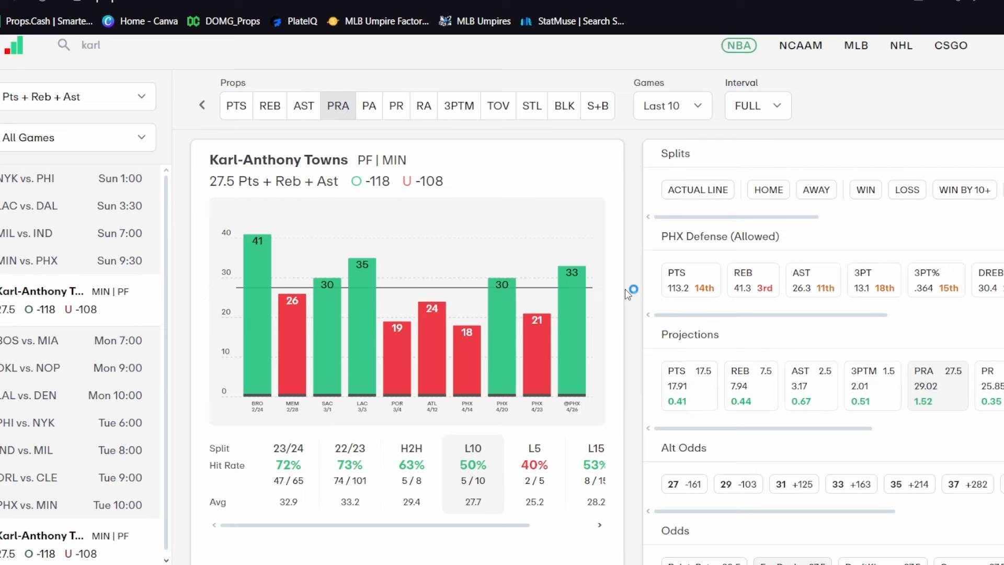
click(671, 106)
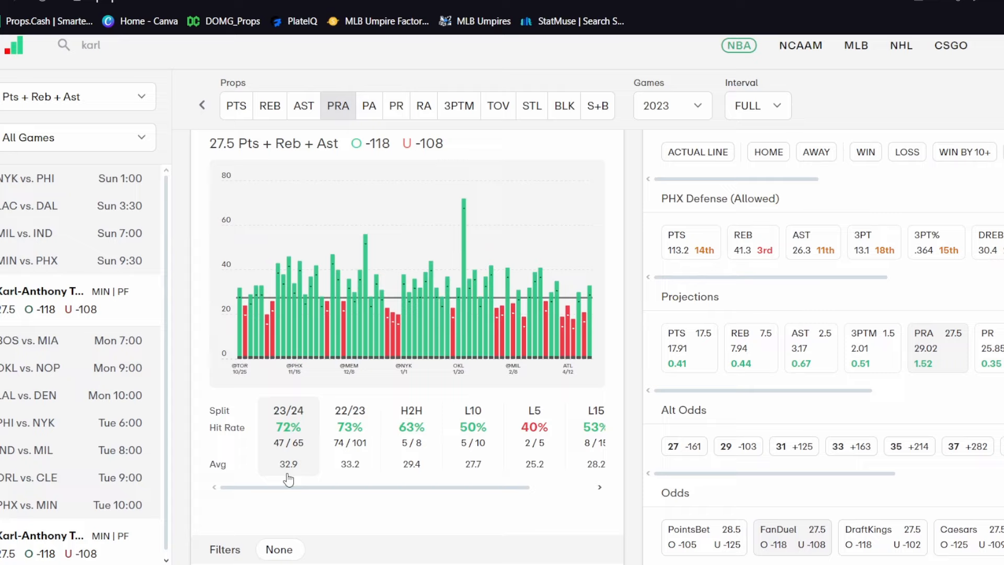
Check Towns's Last 10 PRA hit rate, return to 23/24, then reopen DubClub plans.
scroll(down, 3)
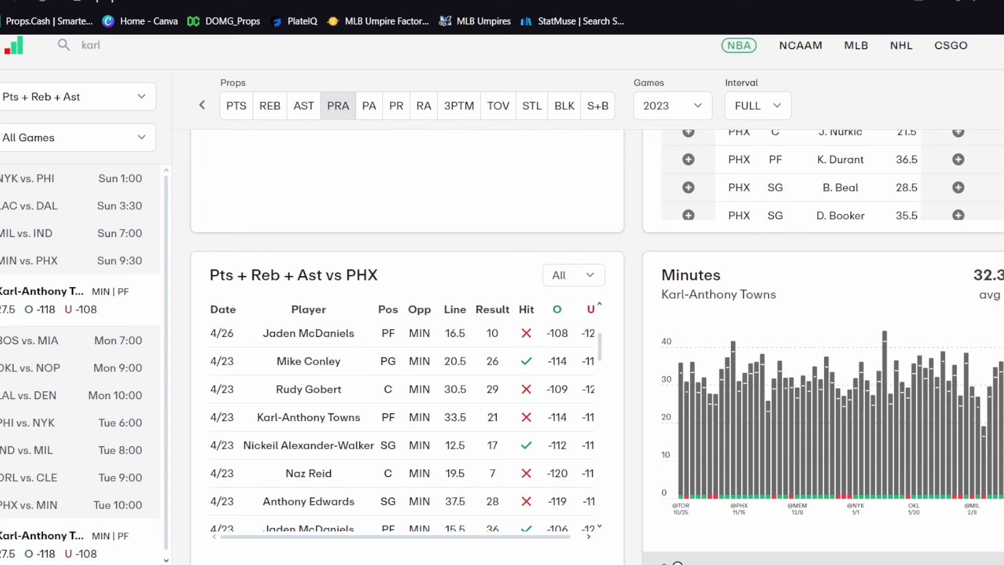
click(43, 291)
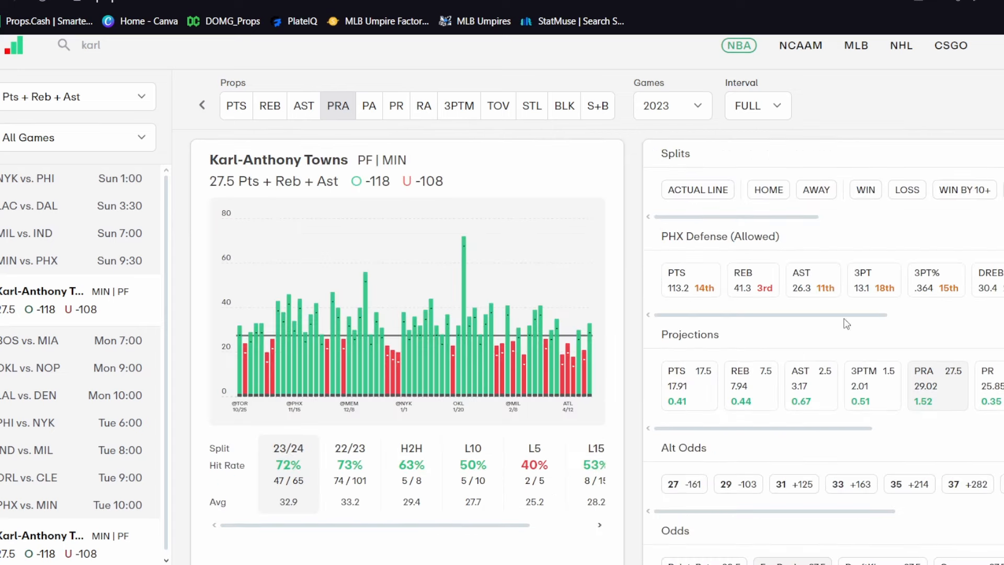
click(671, 106)
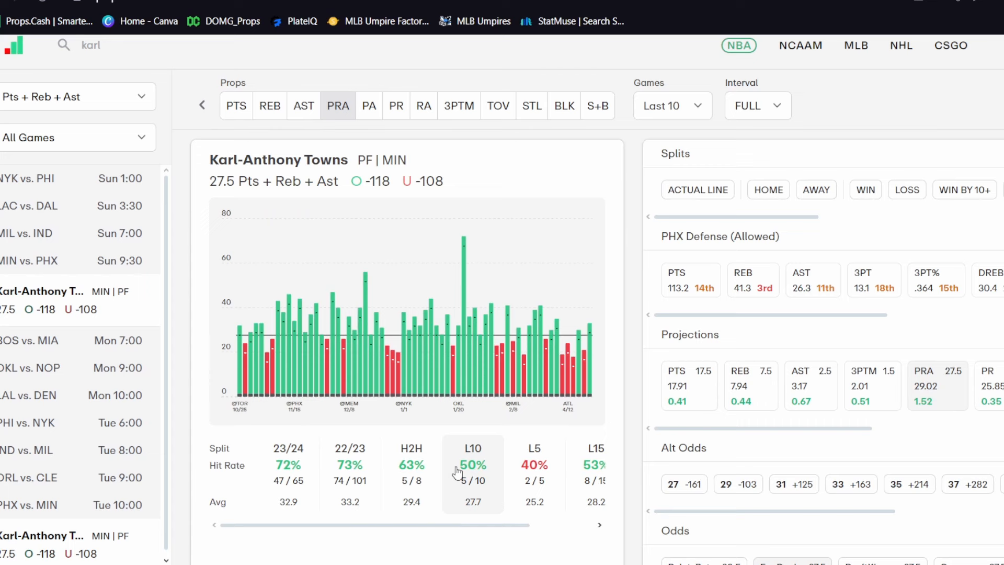
click(671, 106)
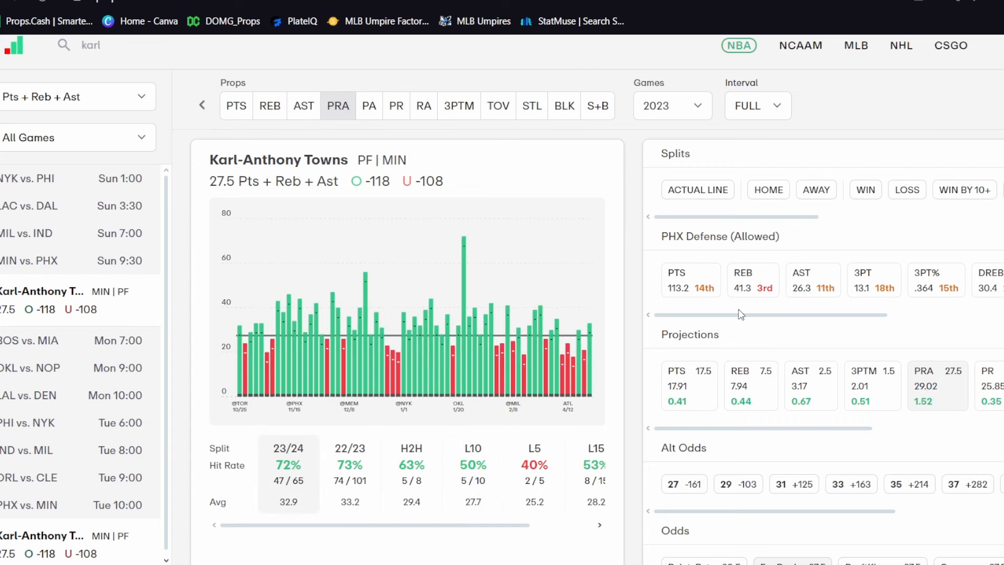
mouse_move(682, 116)
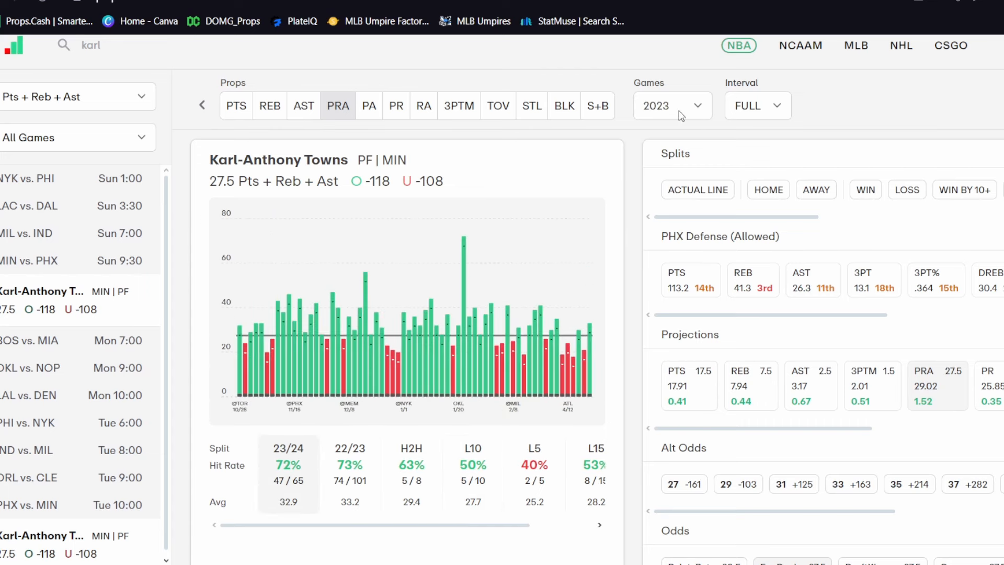
click(672, 106)
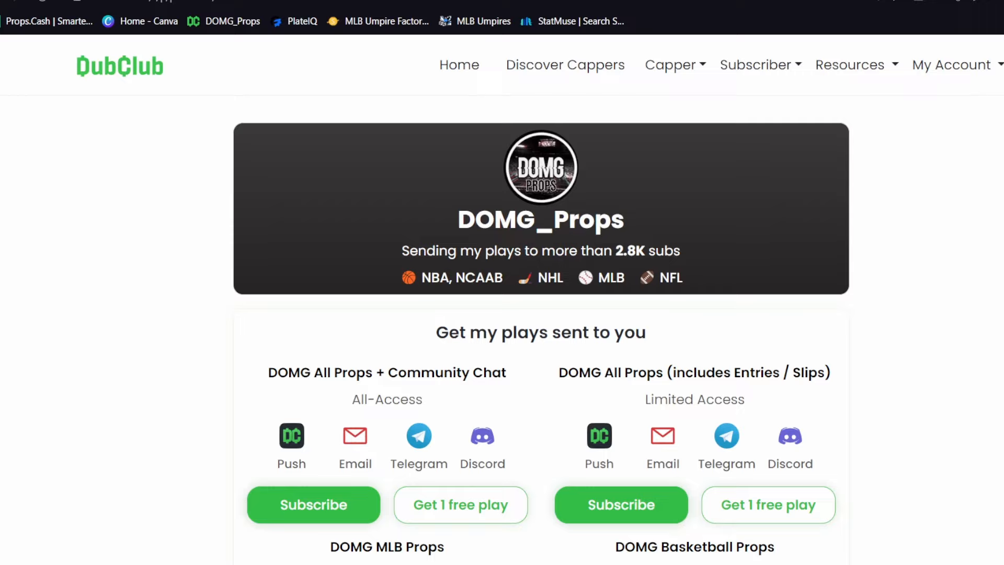
click(313, 504)
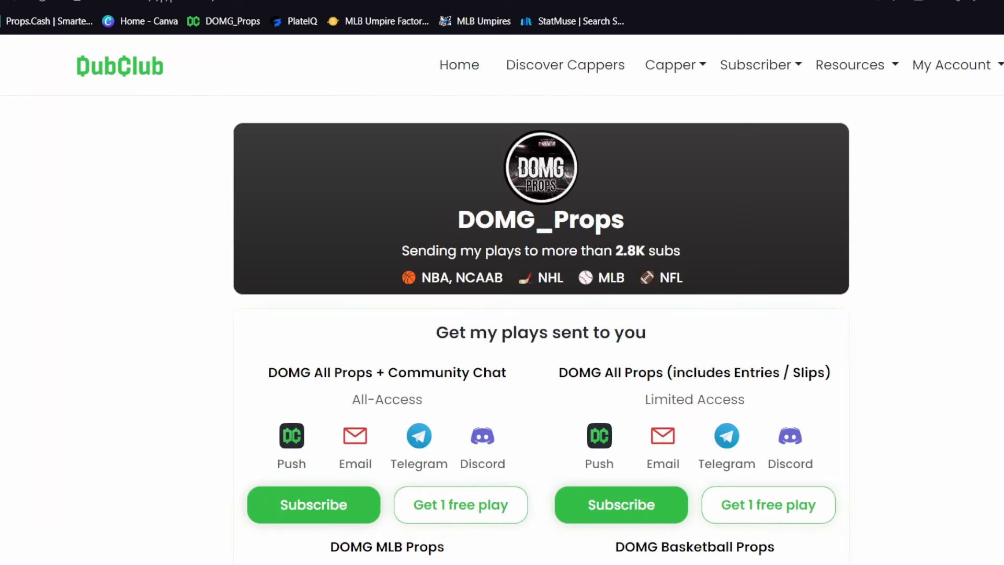
click(313, 504)
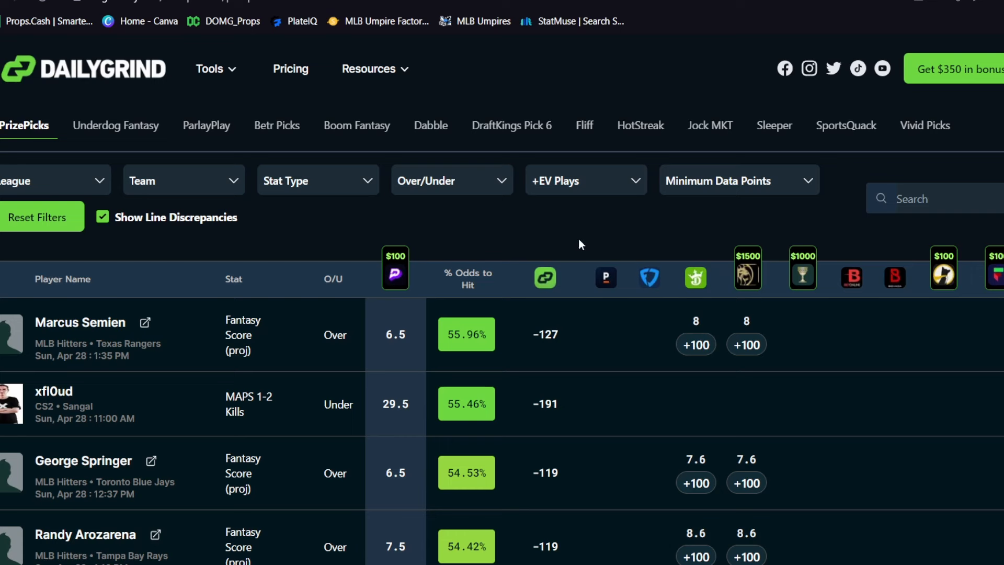
mouse_move(250, 114)
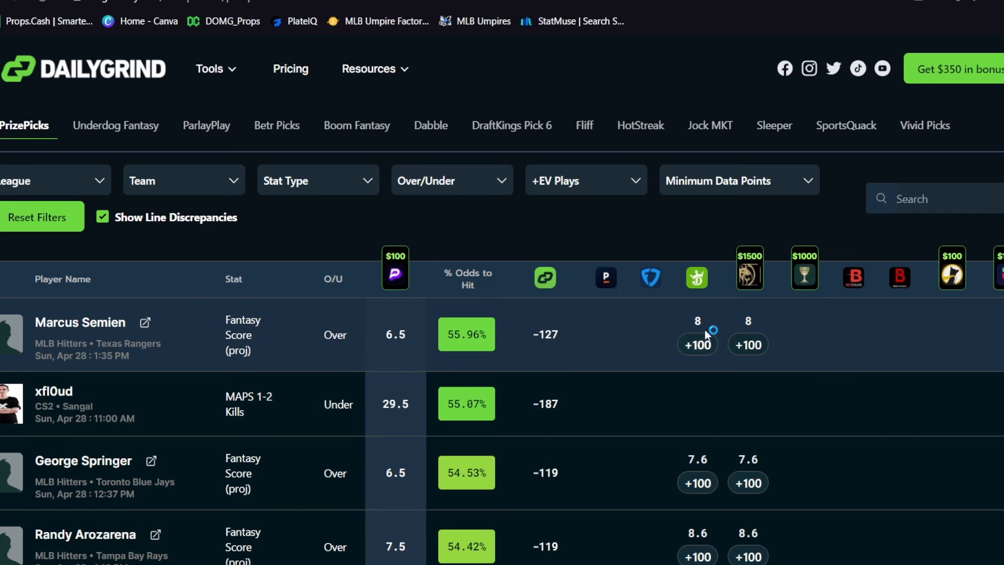
mouse_move(753, 334)
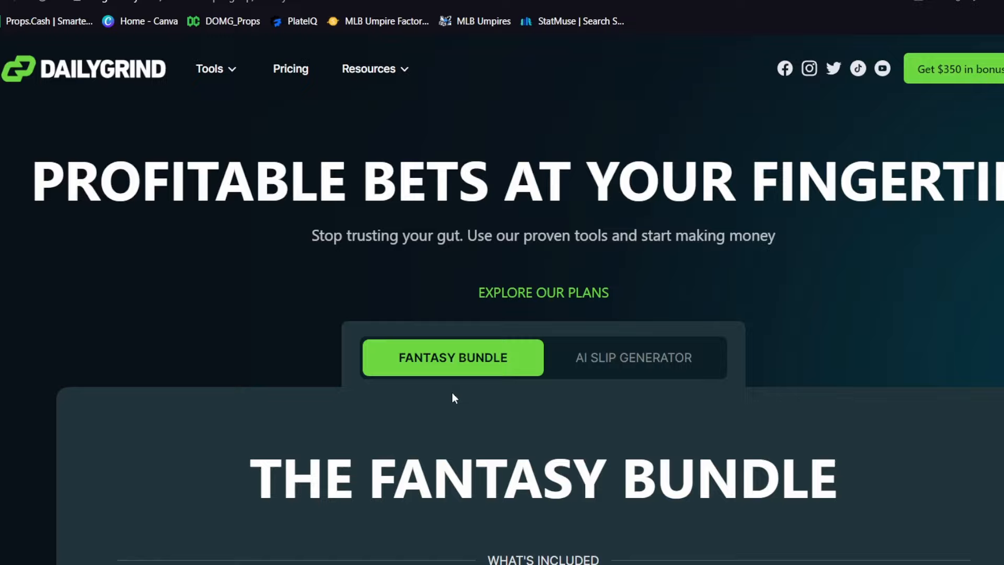
Compare Fantasy Bundle prices ($59 monthly, $53 quarterly, $50 yearly) across optimizer and pricing tabs.
scroll(down, 3)
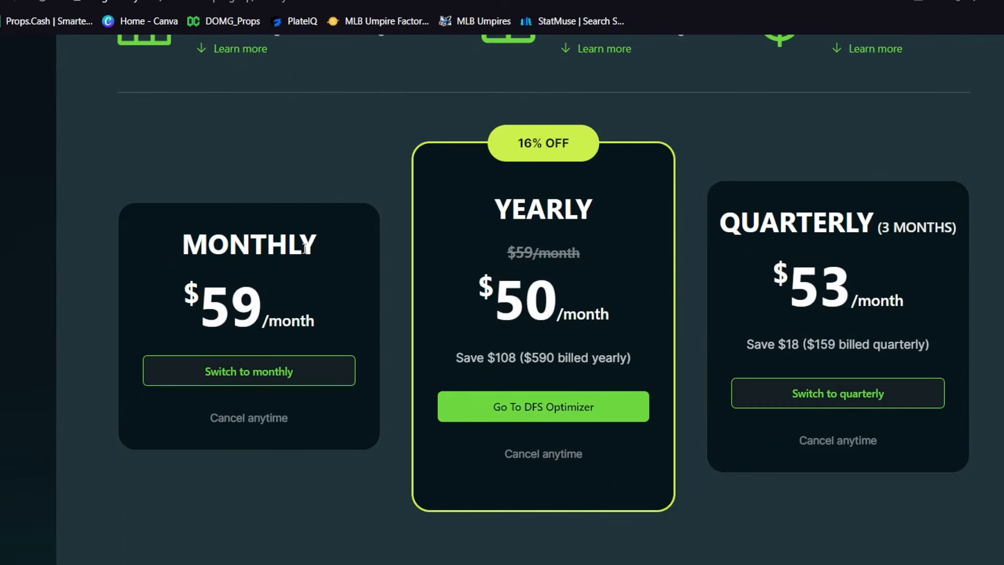
scroll(up, 3)
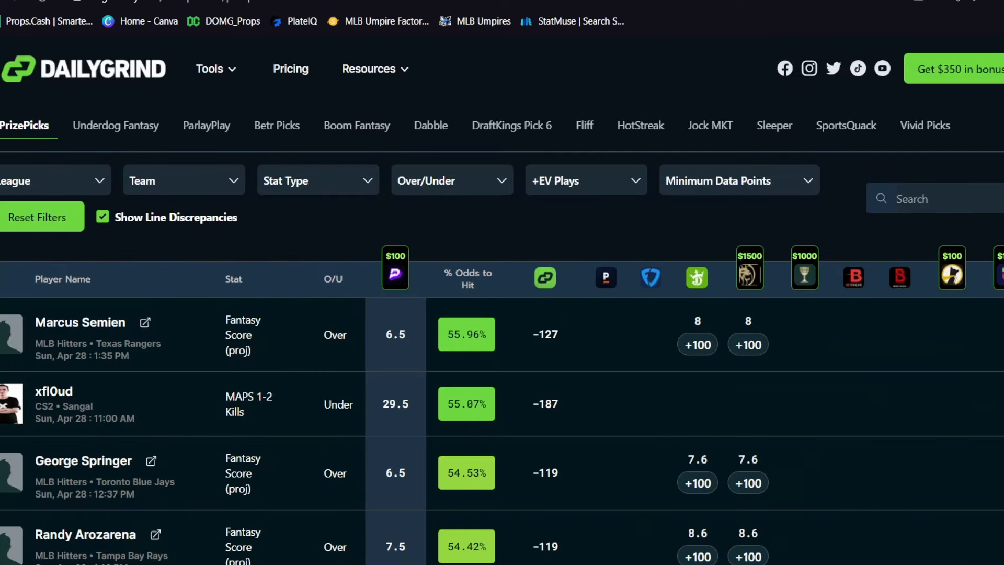
click(216, 68)
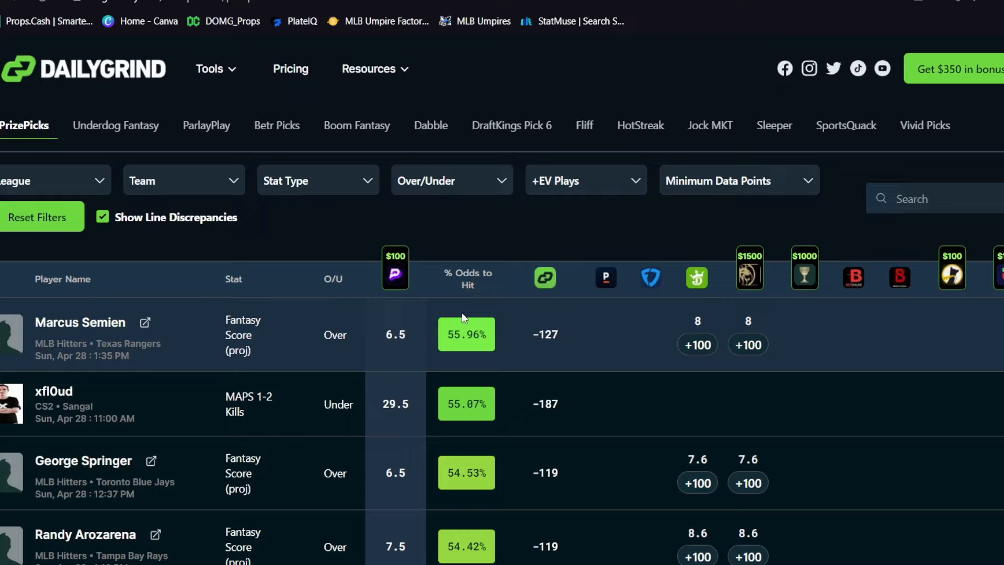
click(290, 68)
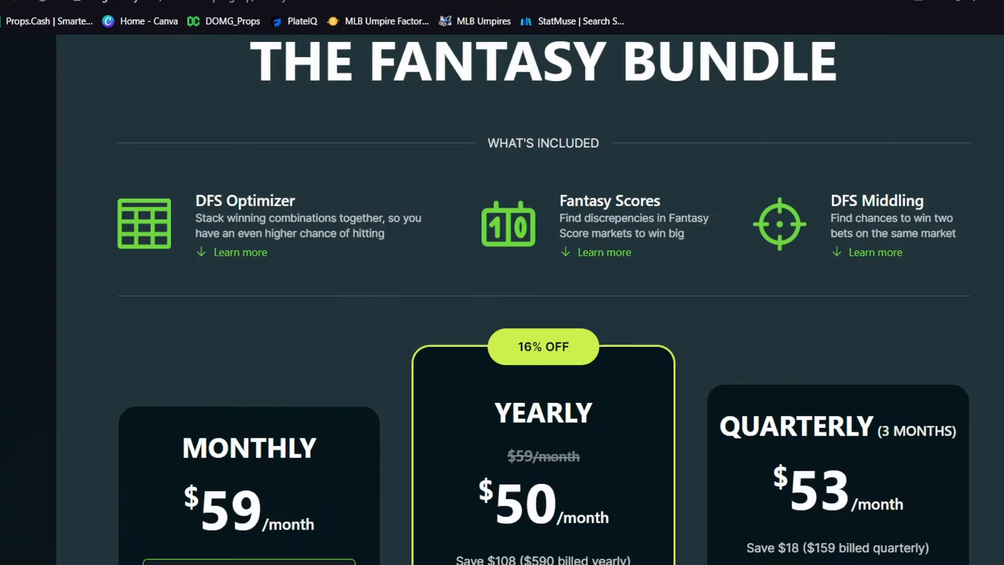
scroll(down, 3)
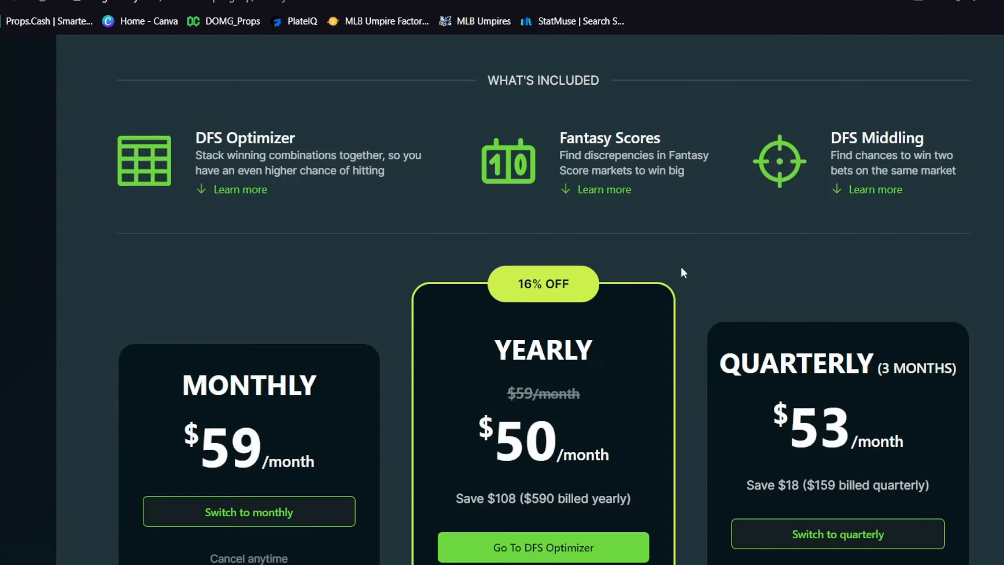
scroll(up, 3)
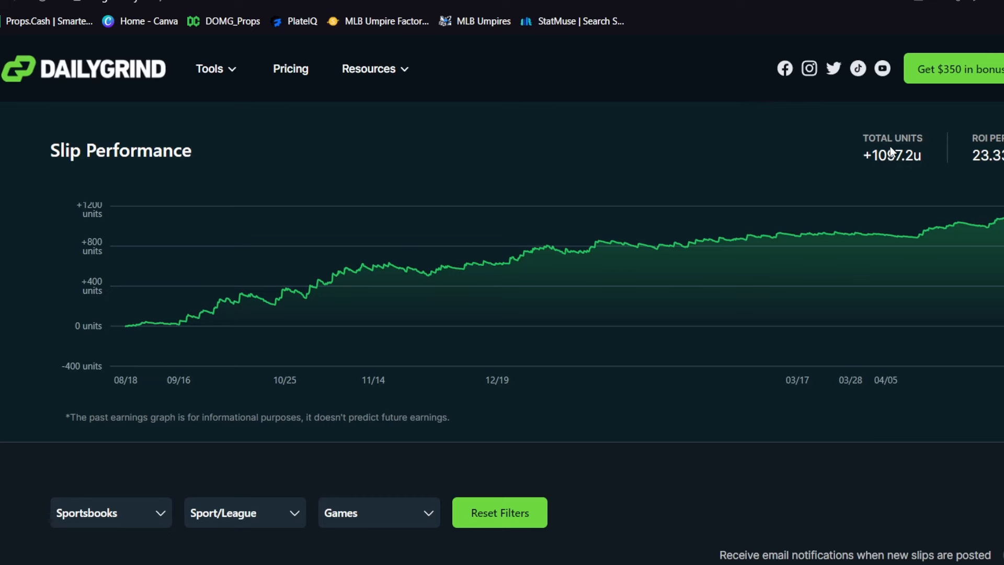
mouse_move(147, 408)
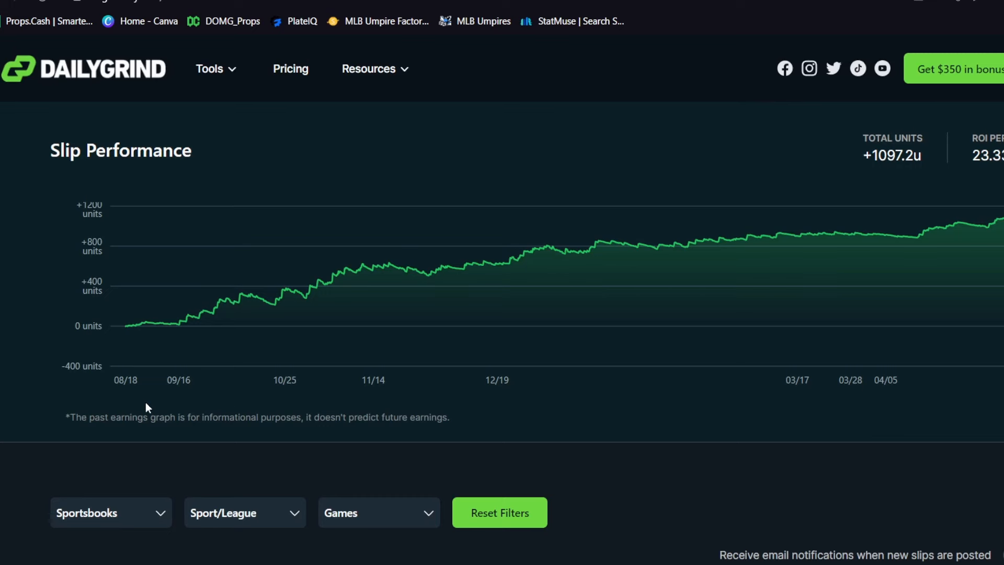
Scroll down to Current slips, led by a CS2 6-pick flex at 182.05% margin.
scroll(down, 3)
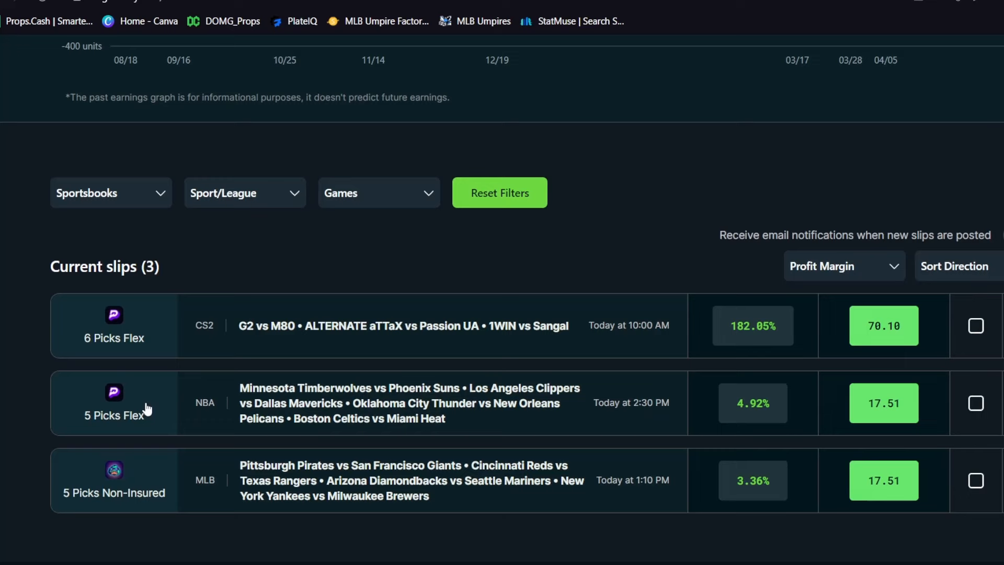
mouse_move(442, 322)
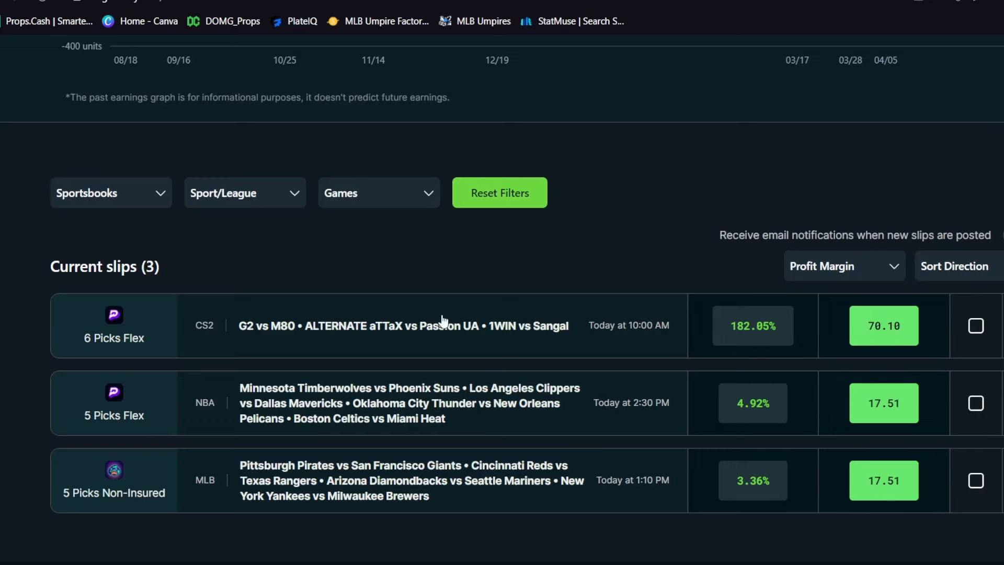
mouse_move(566, 408)
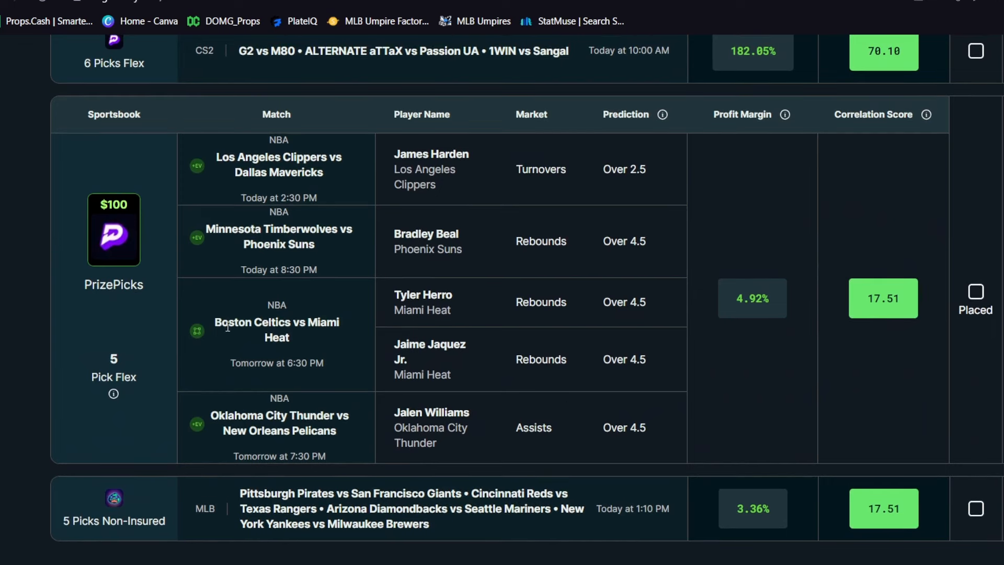
mouse_move(206, 262)
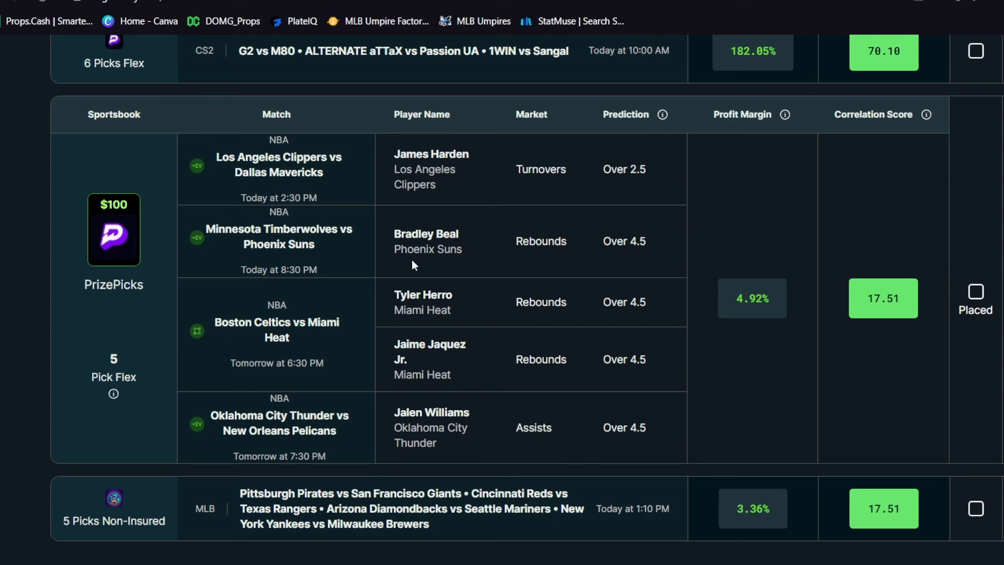
mouse_move(645, 239)
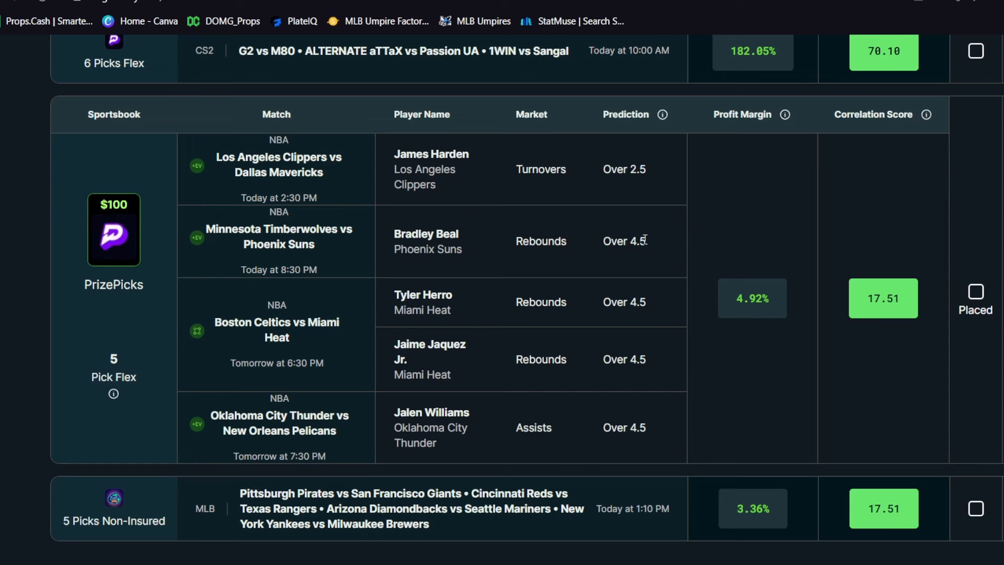
mouse_move(702, 397)
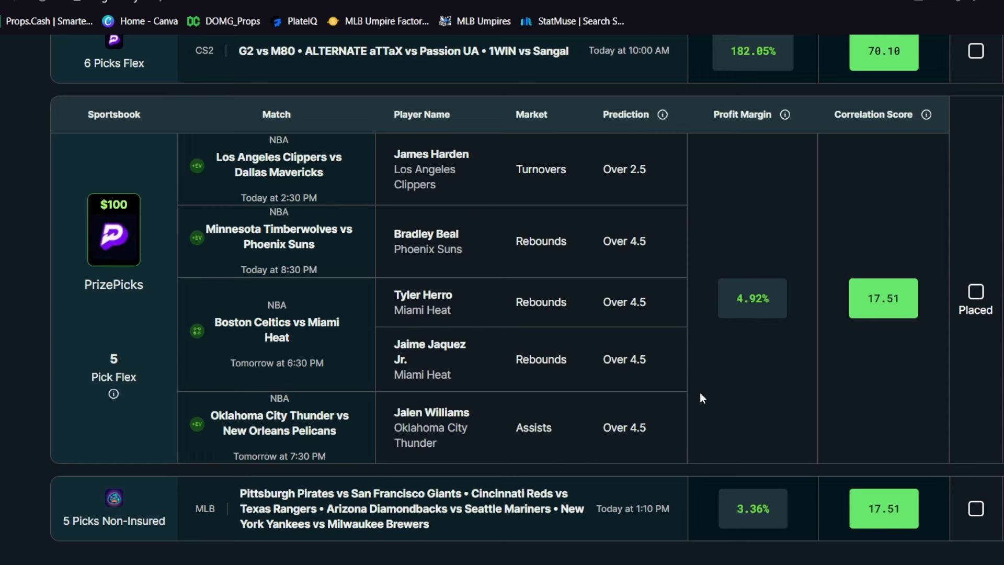
mouse_move(831, 351)
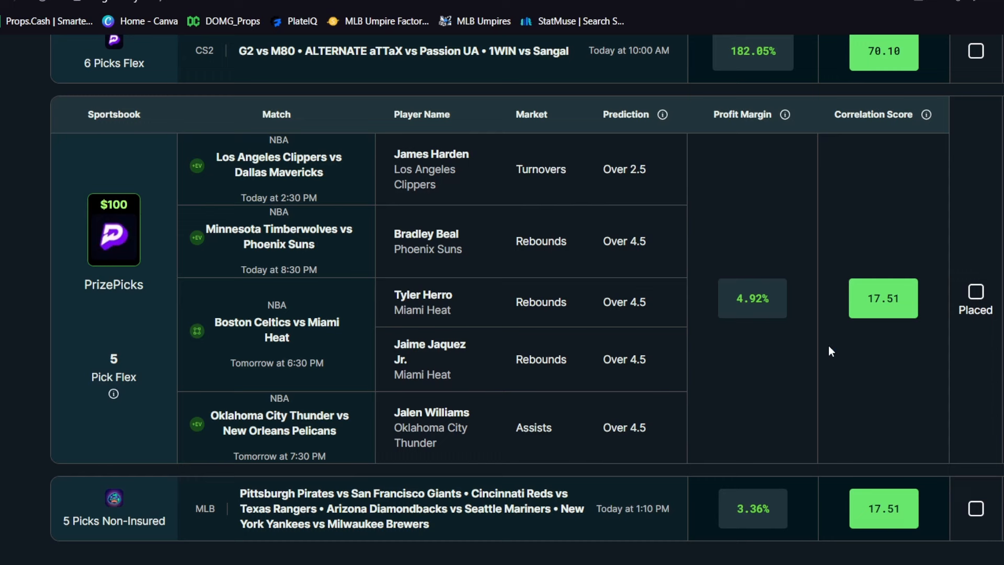
mouse_move(772, 326)
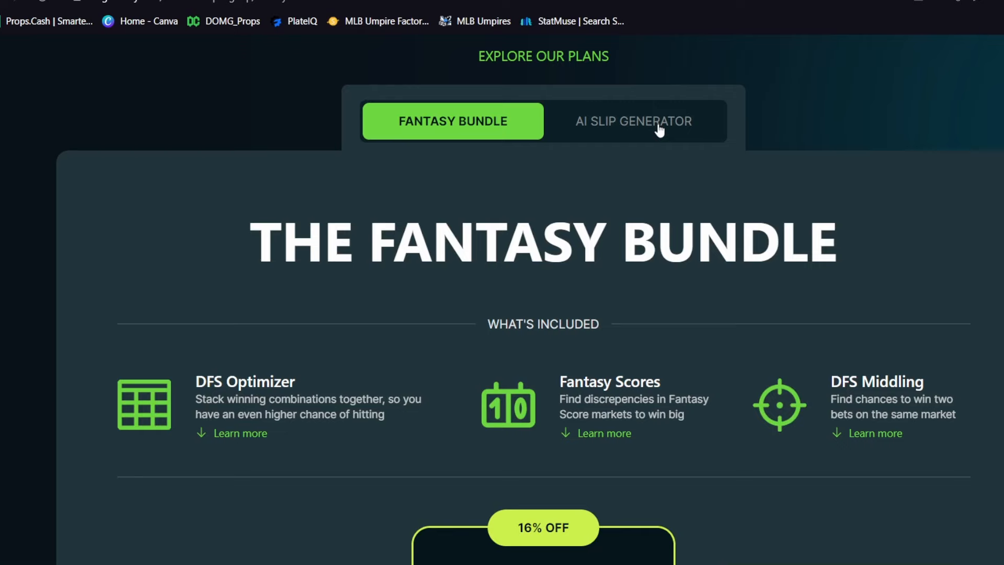
Switch DailyGrind pricing to AI Slip Generator and view the $299, $209 and $233 plans.
click(633, 121)
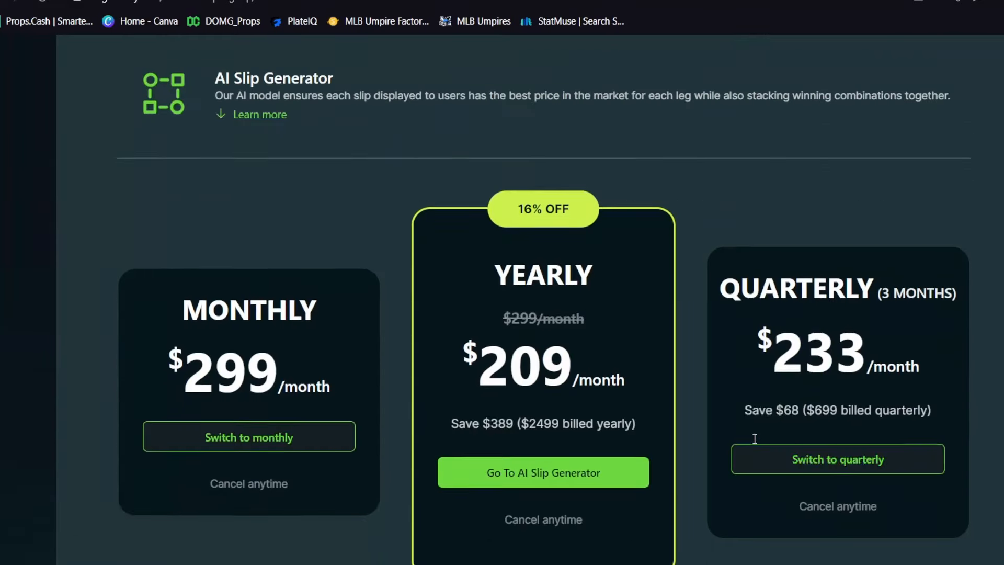
scroll(down, 3)
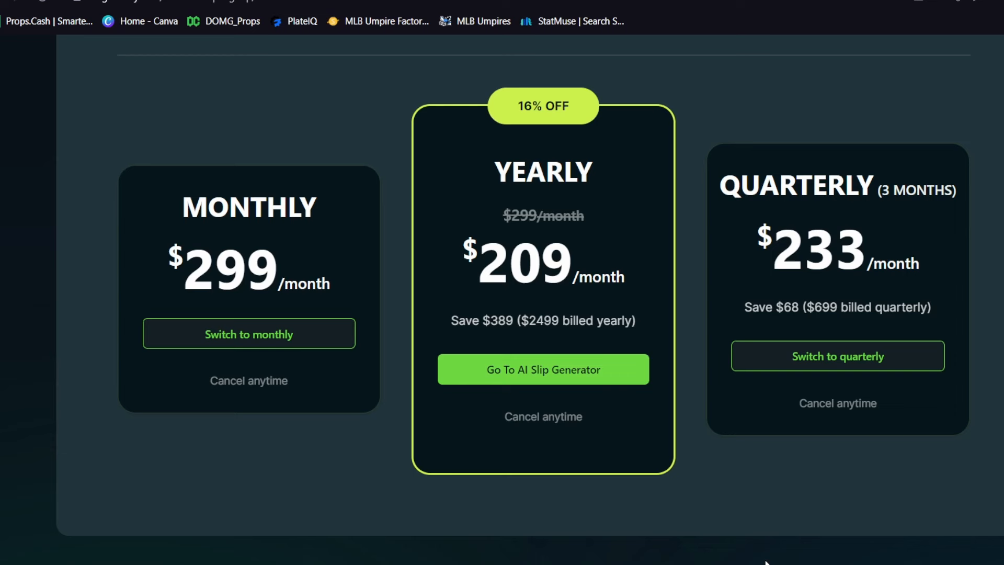
mouse_move(773, 558)
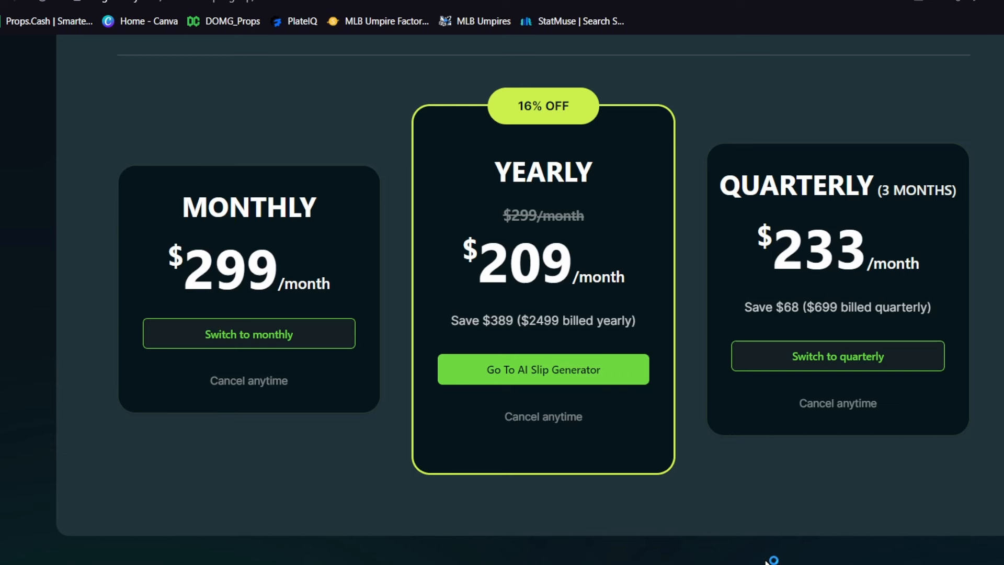